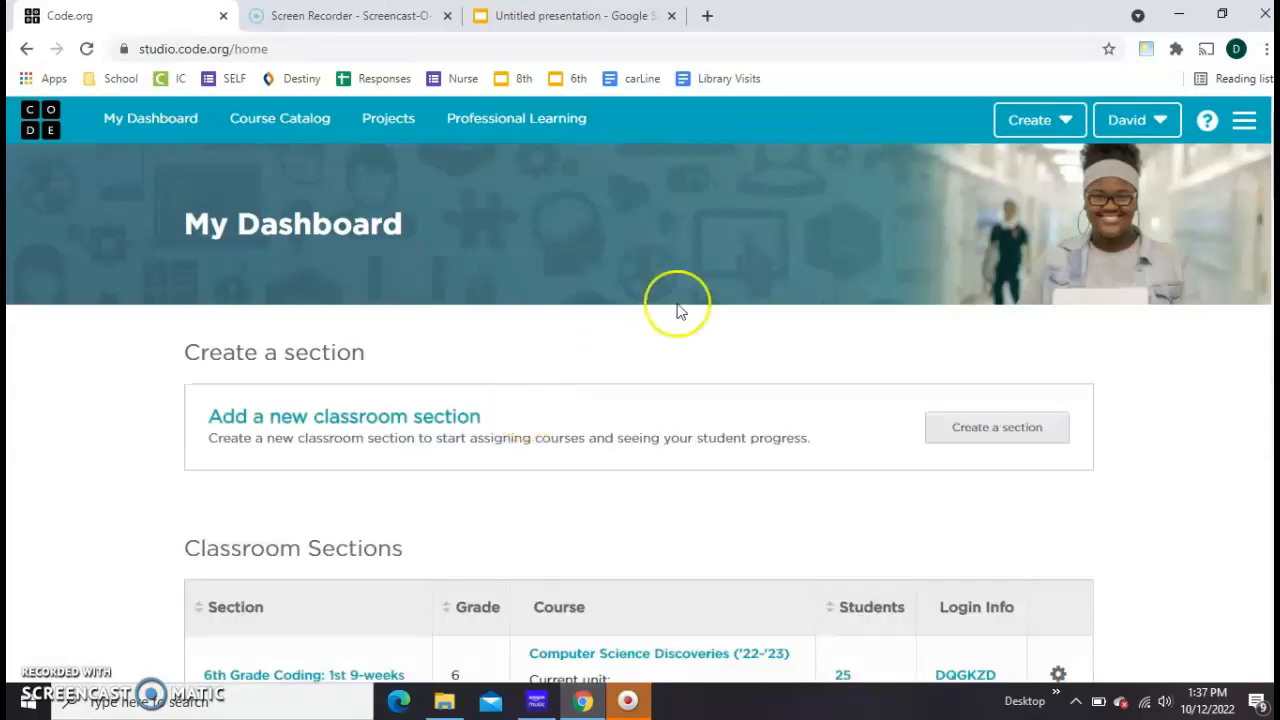
# Step: Create a new Untitled App Lab project from the Code.org dashboard
pyautogui.click(1029, 119)
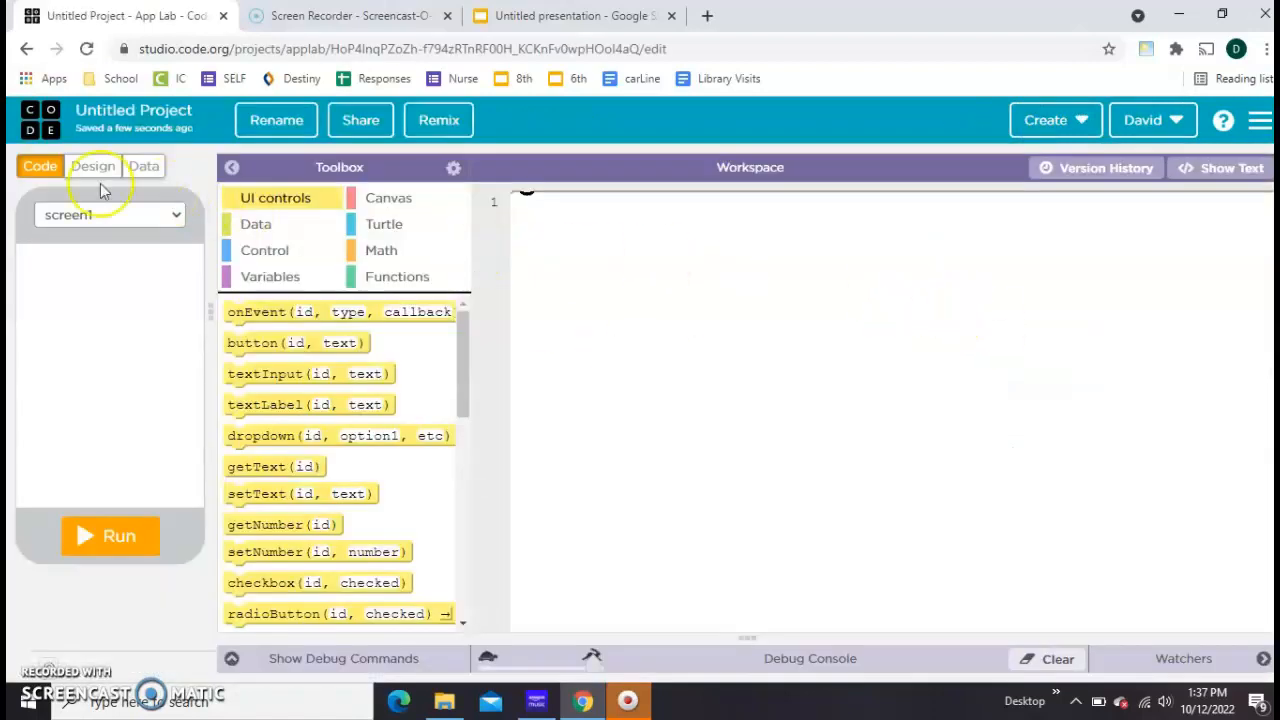
# Step: Place a Submit button, an image, and a dropdown with IOS and Windows options
pyautogui.click(93, 166)
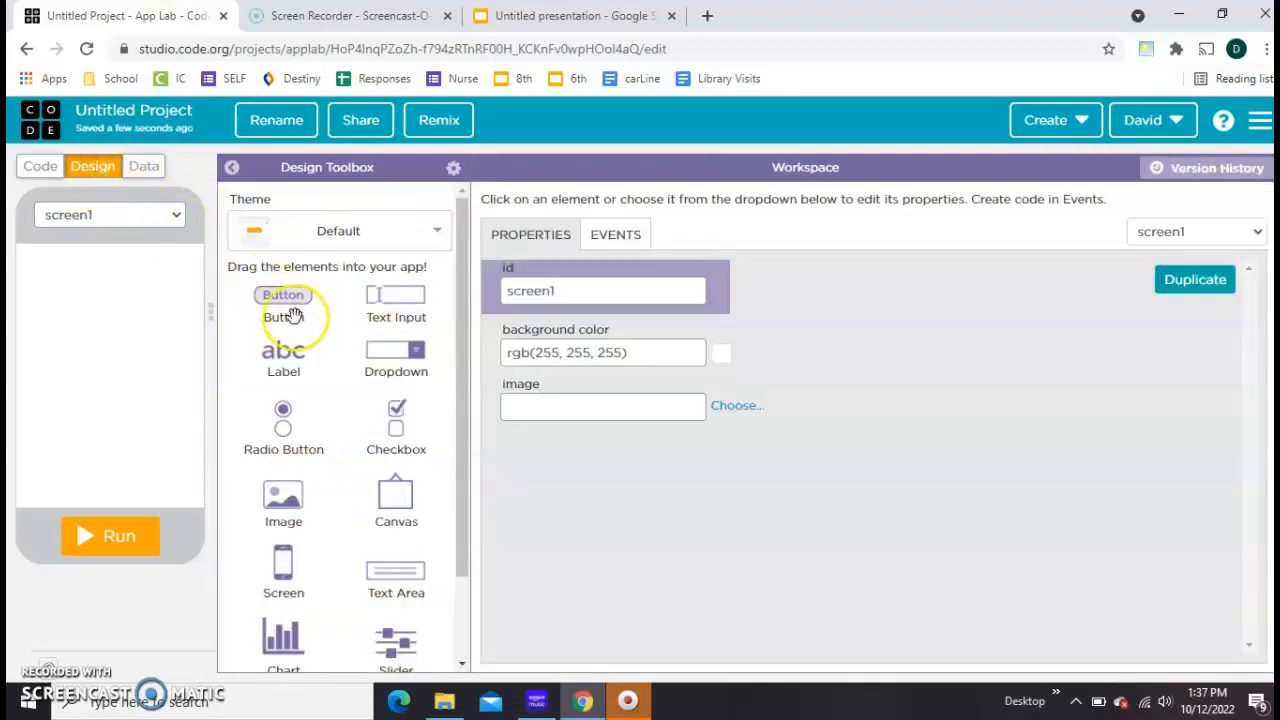
pyautogui.moveTo(283, 300); pyautogui.dragTo(97, 398)
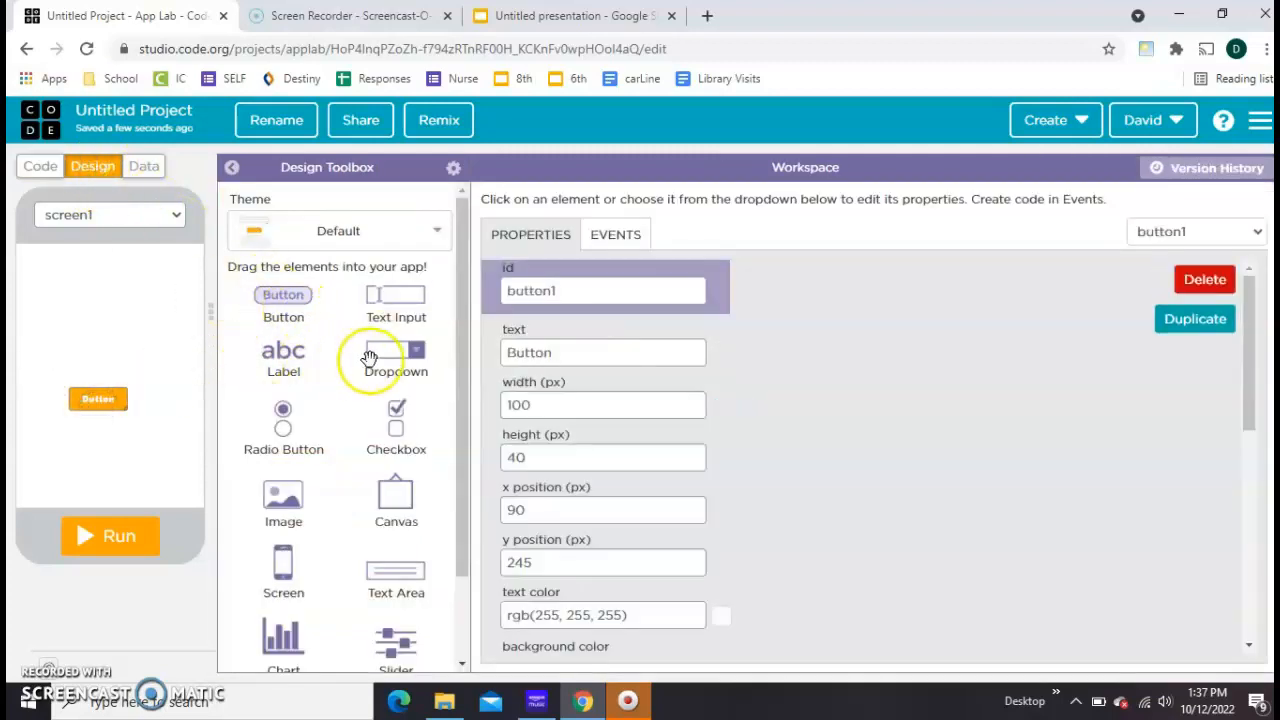
pyautogui.moveTo(395, 350); pyautogui.dragTo(110, 355)
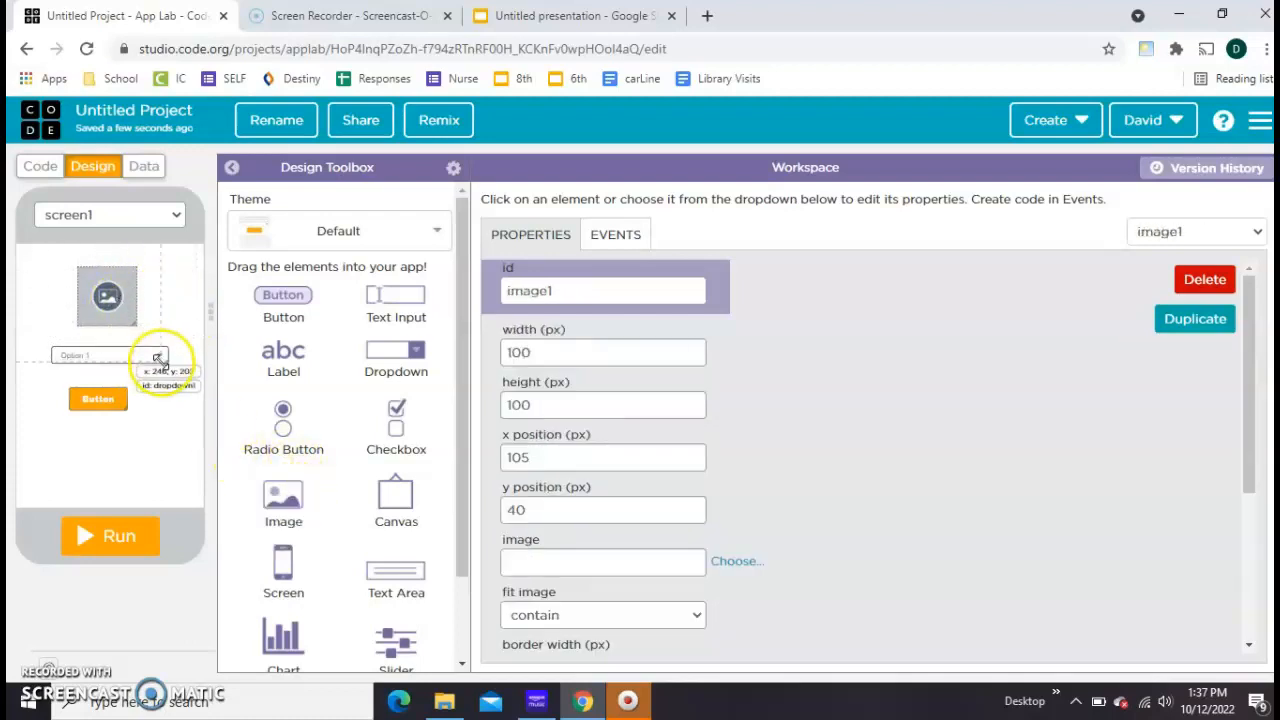
pyautogui.click(97, 398)
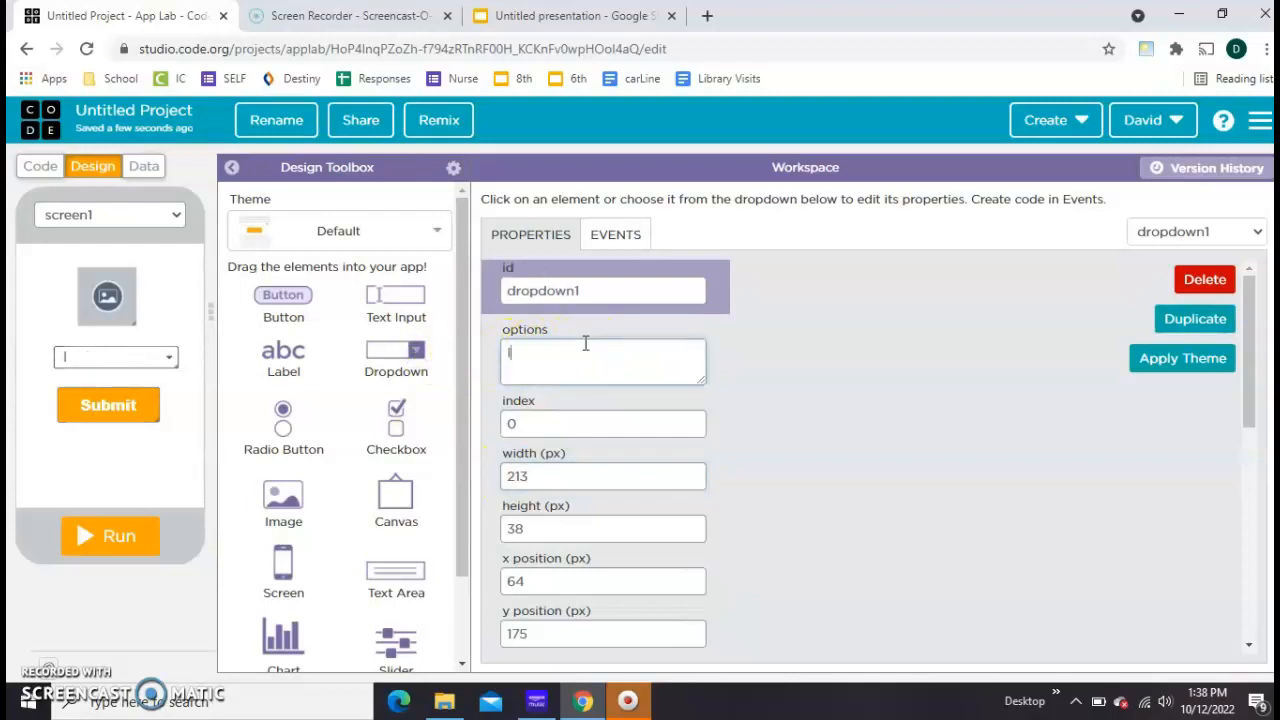
pyautogui.write('IOS')
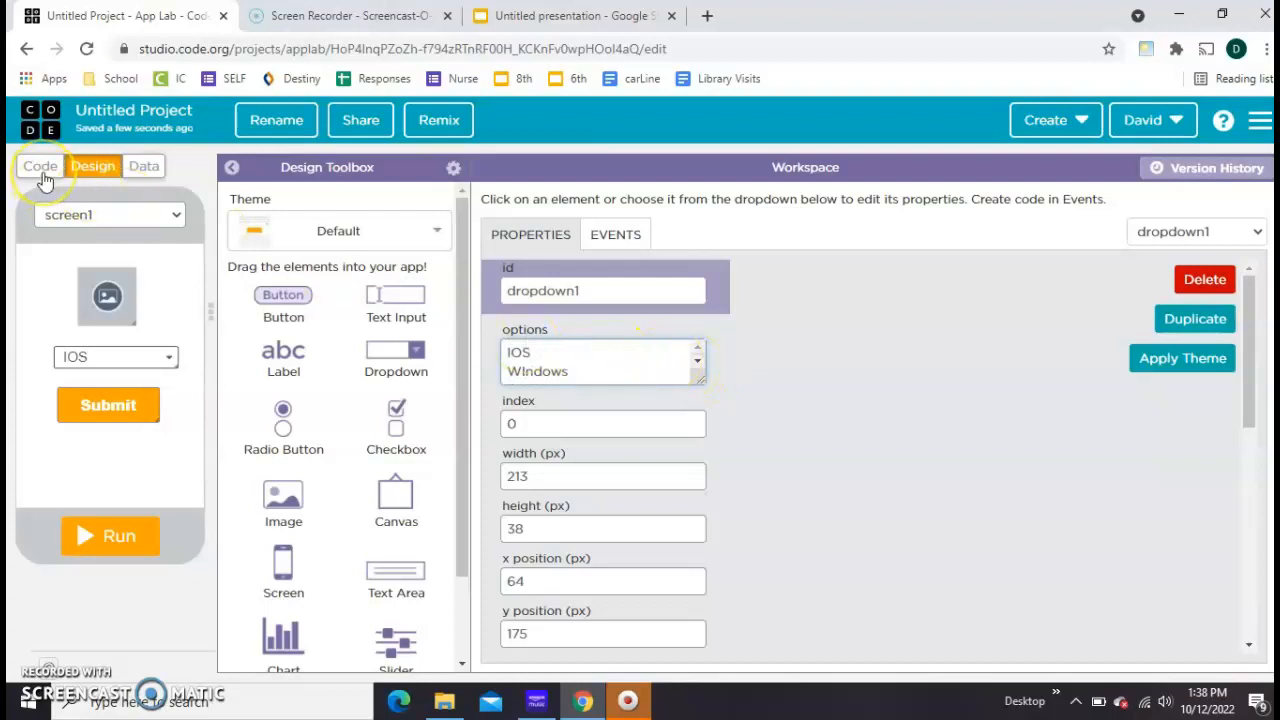
# Step: Run the app to check the dropdown's IOS, Windows, Android and Linux options, then return to Code
pyautogui.click(40, 165)
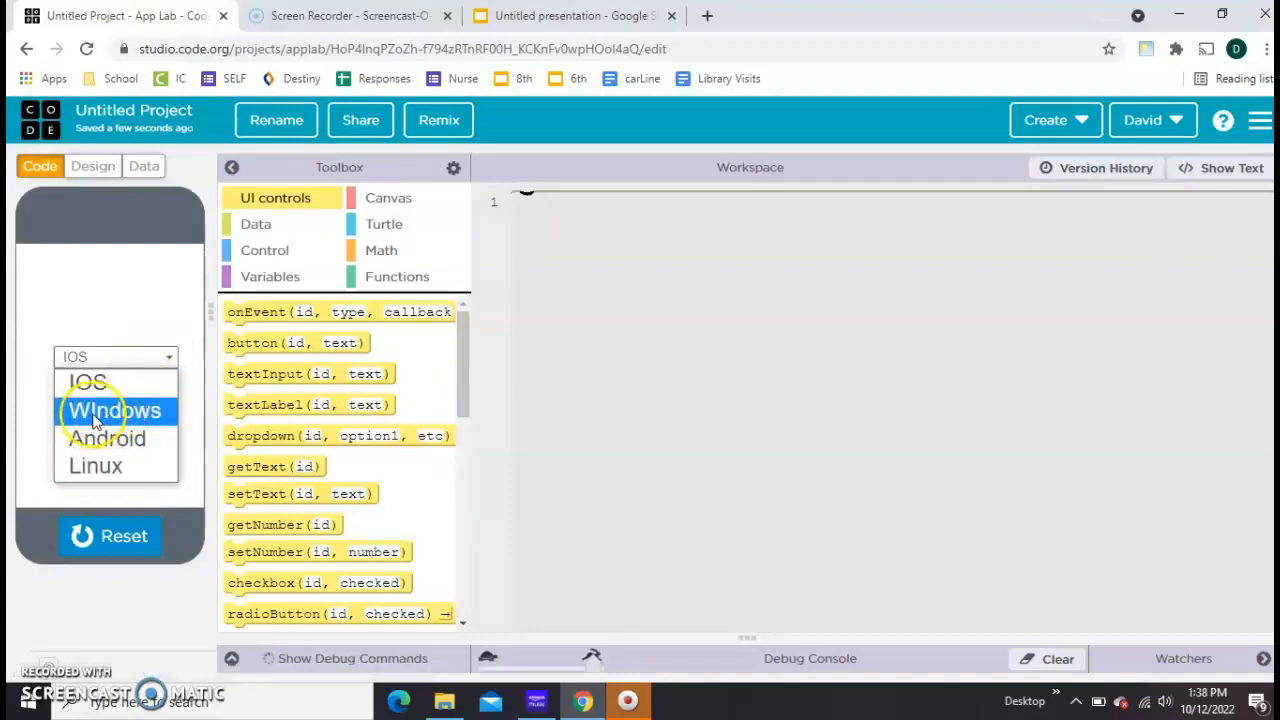
pyautogui.click(92, 166)
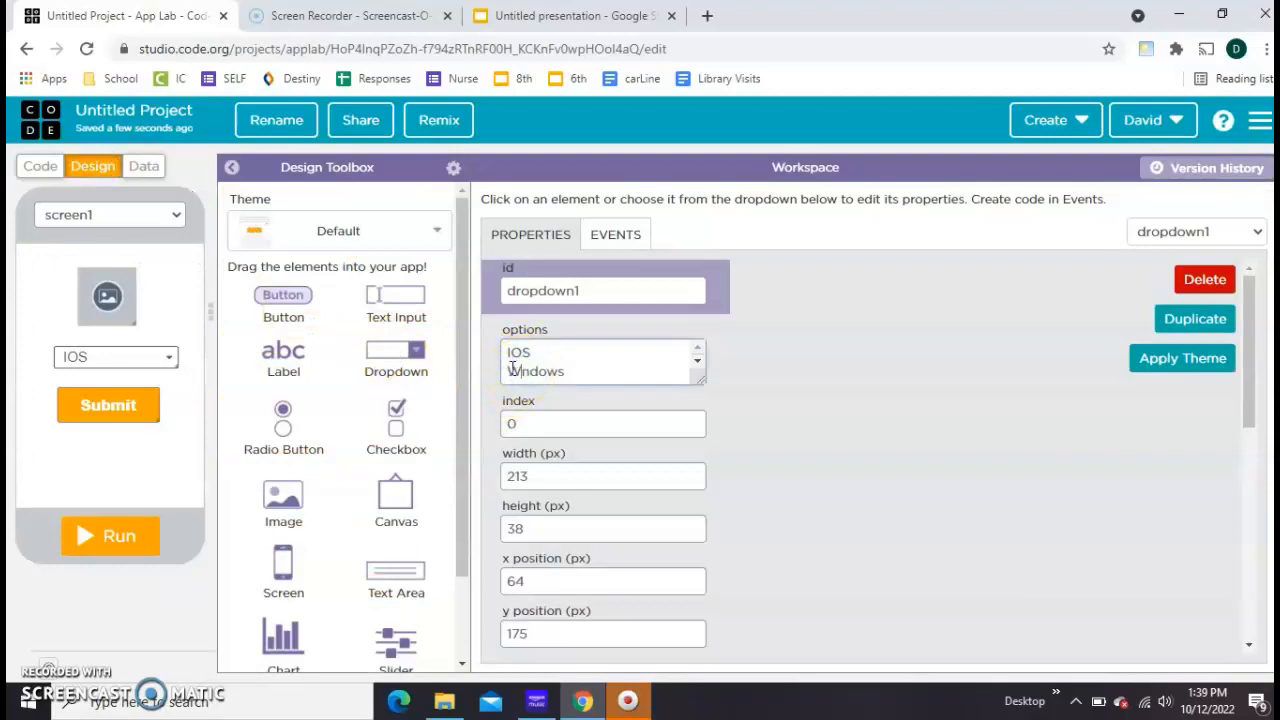
pyautogui.click(40, 166)
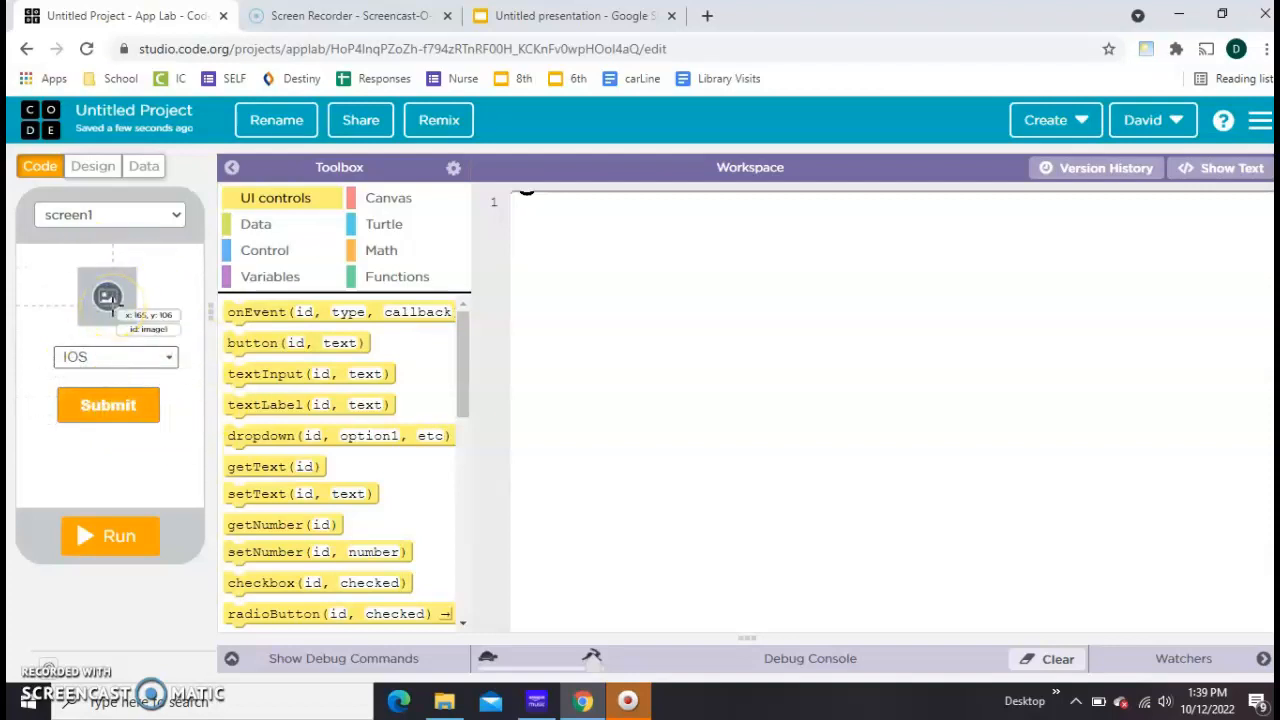
# Step: Add an onEvent handler for button1 containing a variable named choice
pyautogui.moveTo(256, 311); pyautogui.dragTo(600, 248)
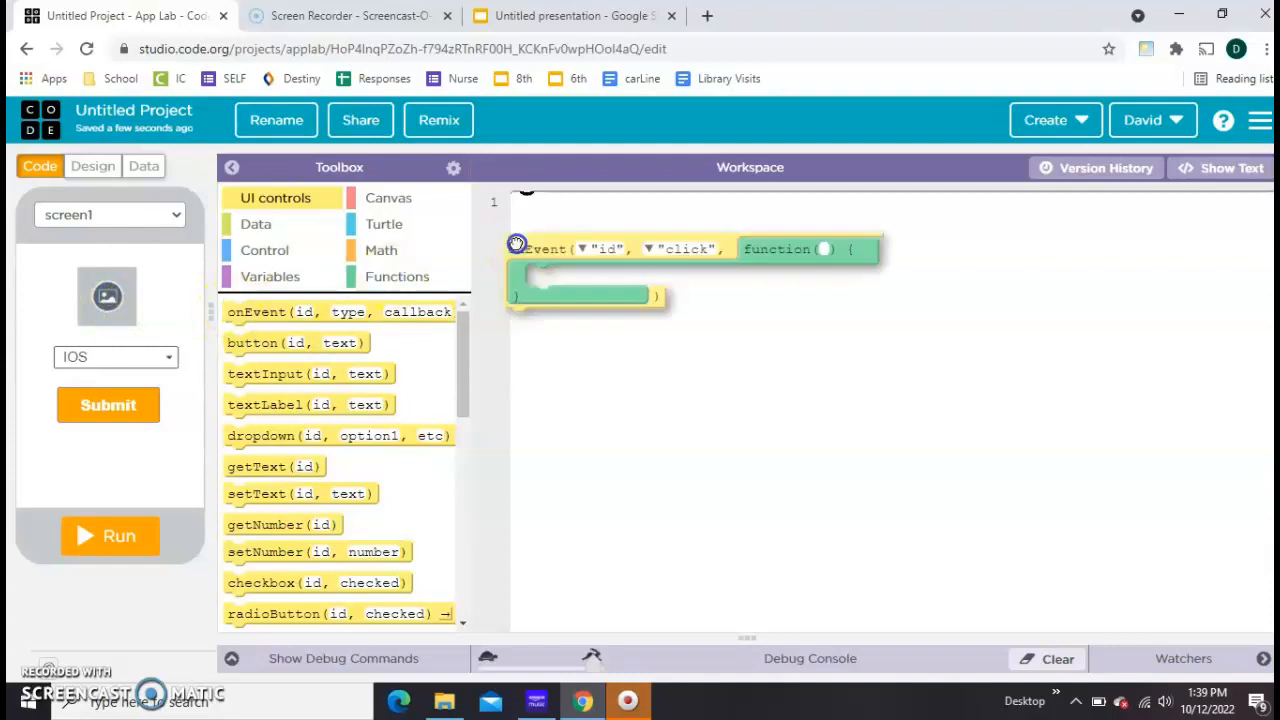
pyautogui.click(600, 208)
pyautogui.write('button1')
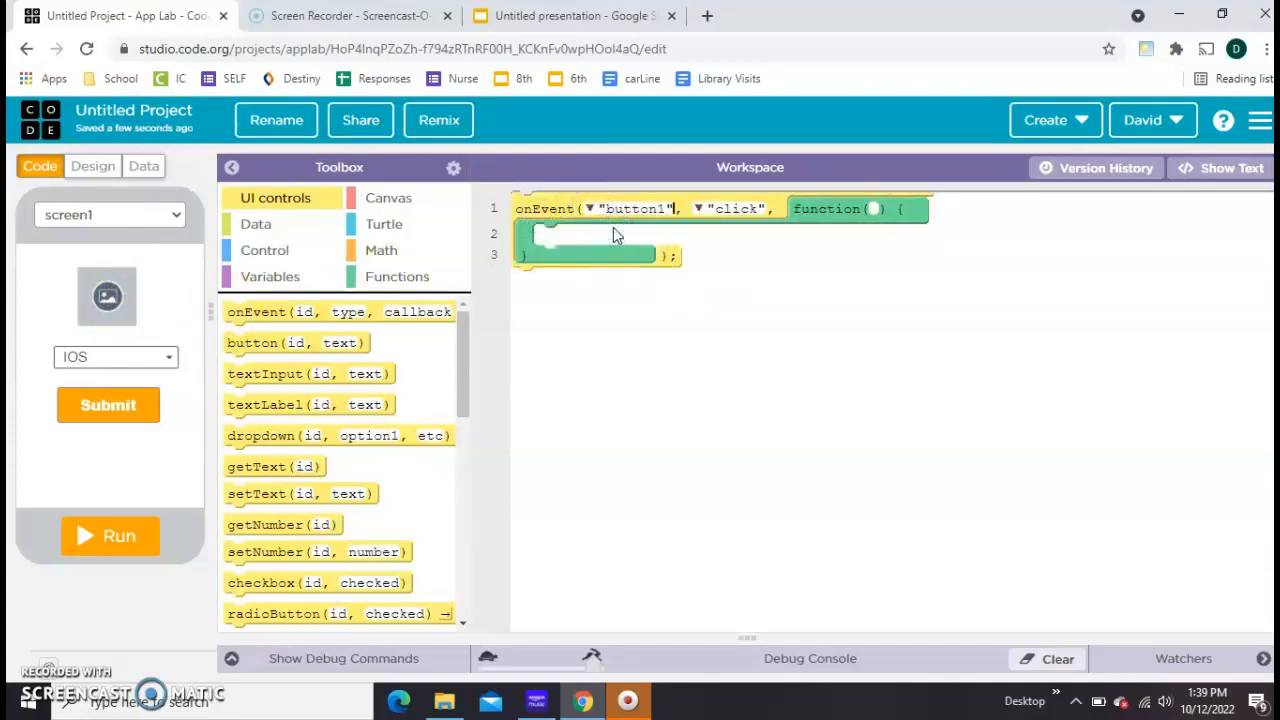
pyautogui.moveTo(160, 370)
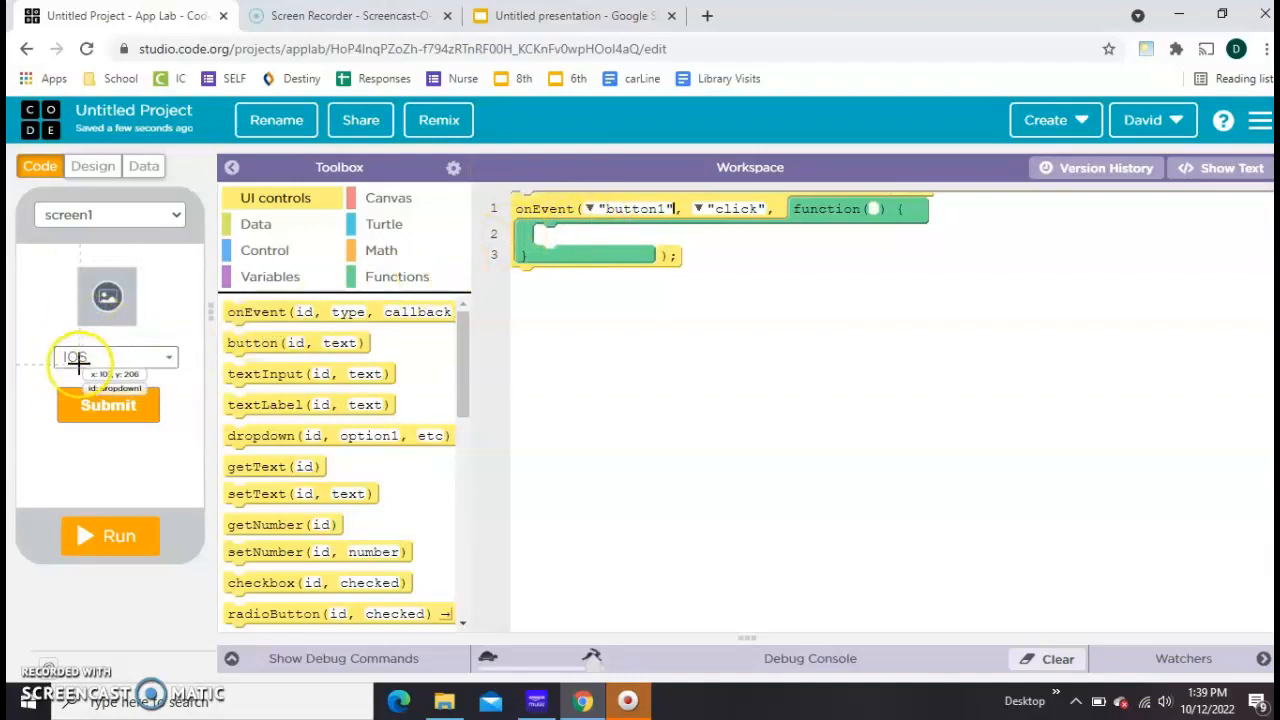
pyautogui.click(270, 276)
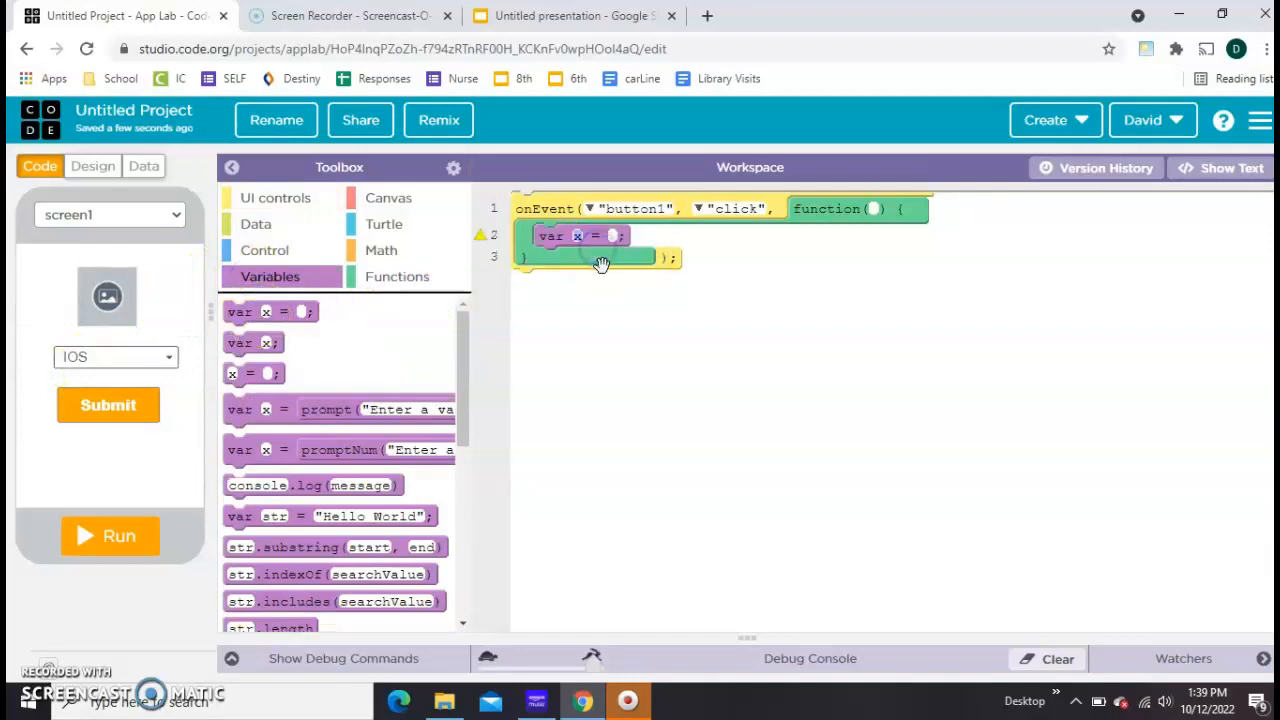
pyautogui.write('choice')
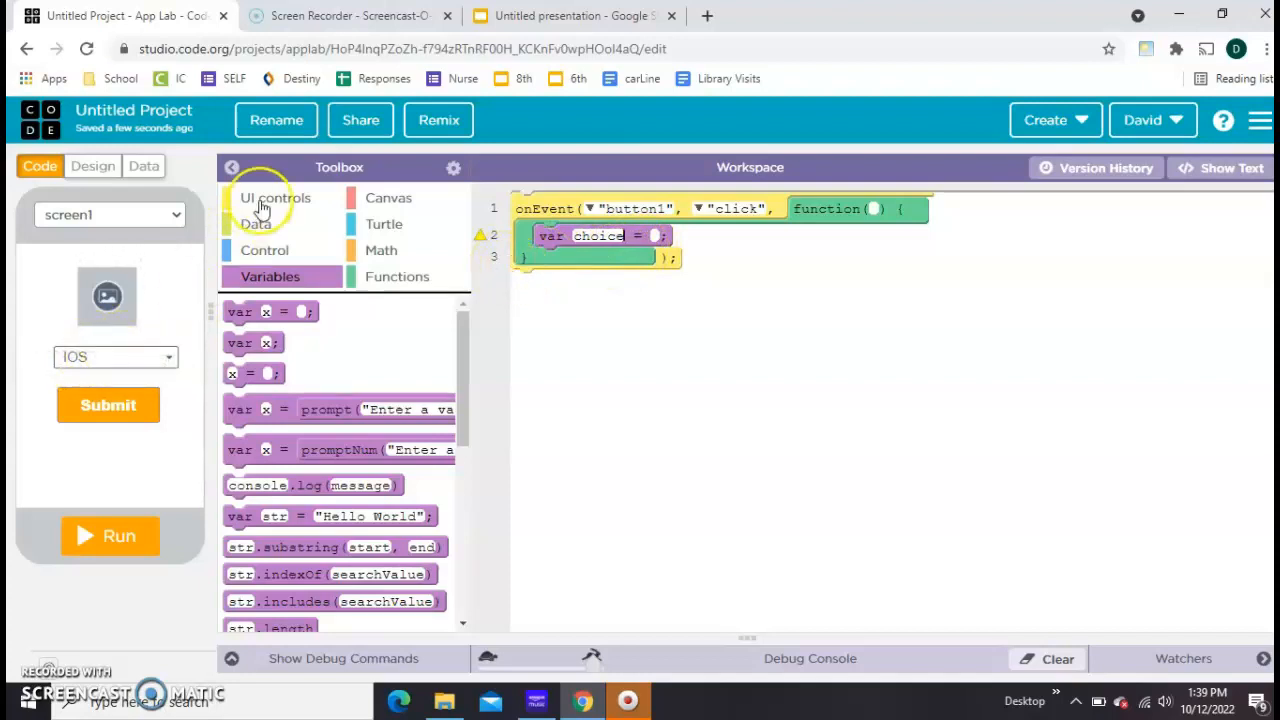
# Step: Set choice to getProperty("dropdown1", "value")
pyautogui.click(274, 197)
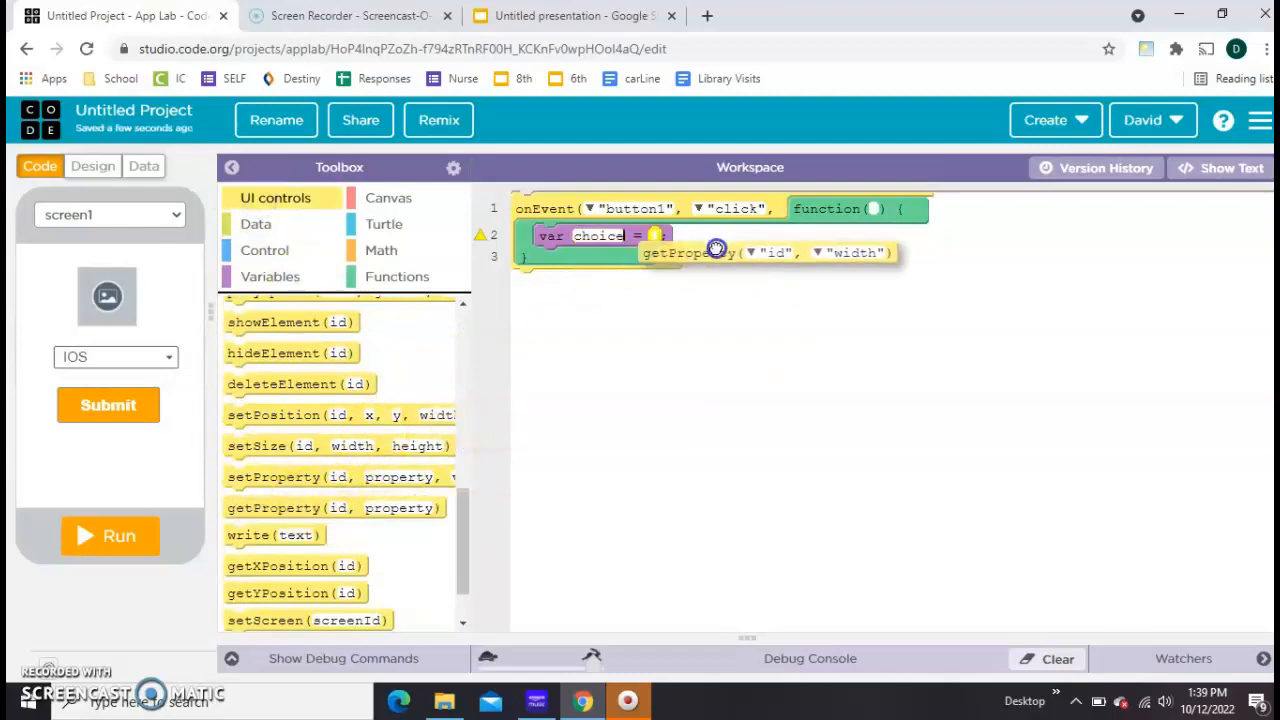
pyautogui.click(780, 252)
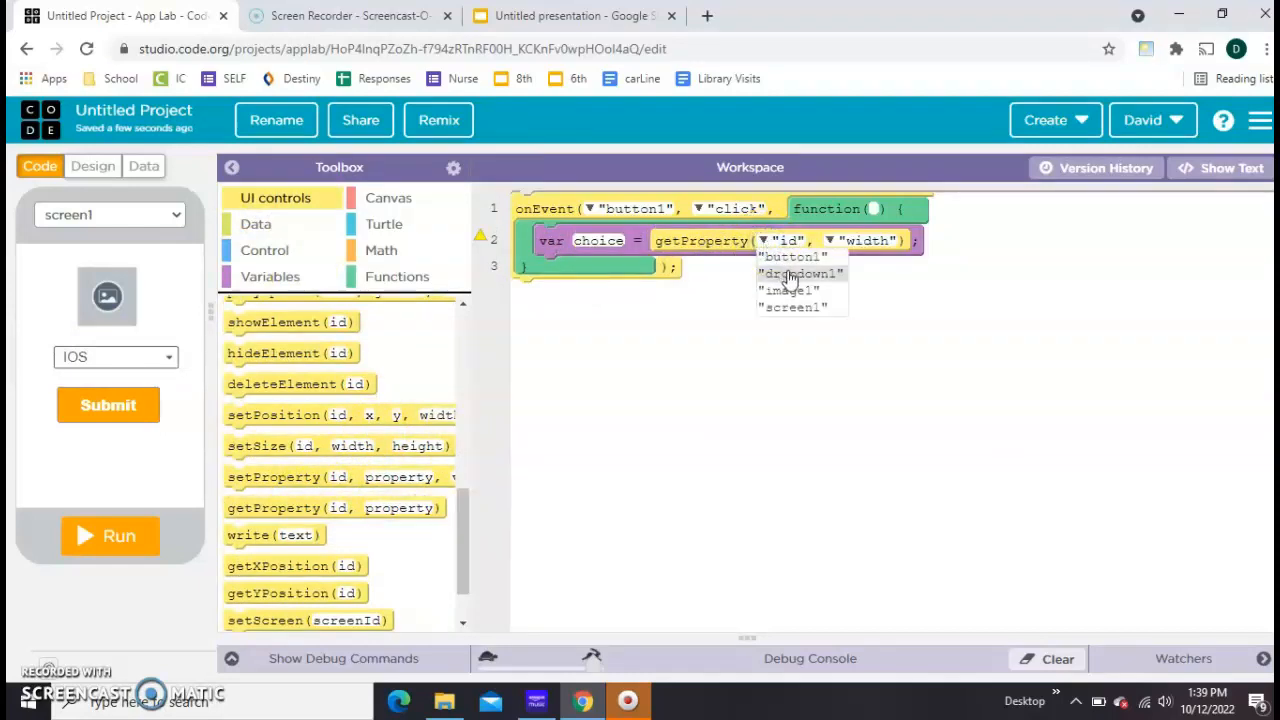
pyautogui.click(800, 273)
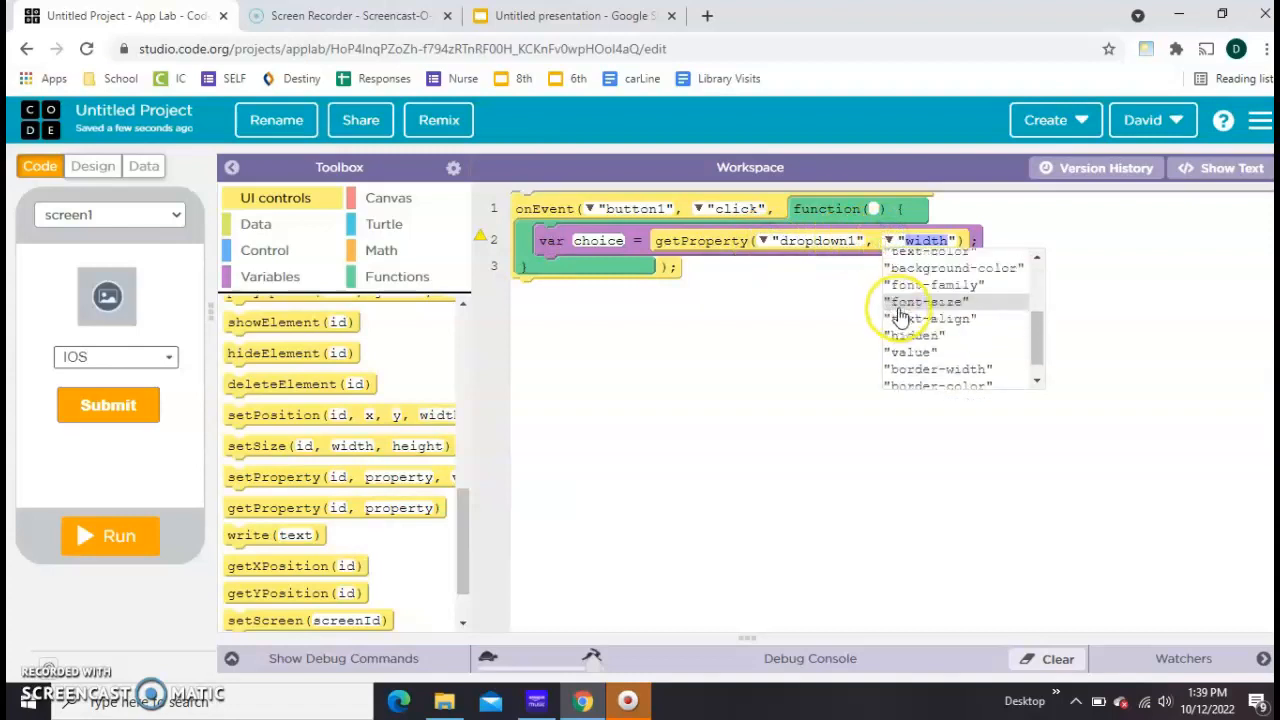
pyautogui.click(911, 351)
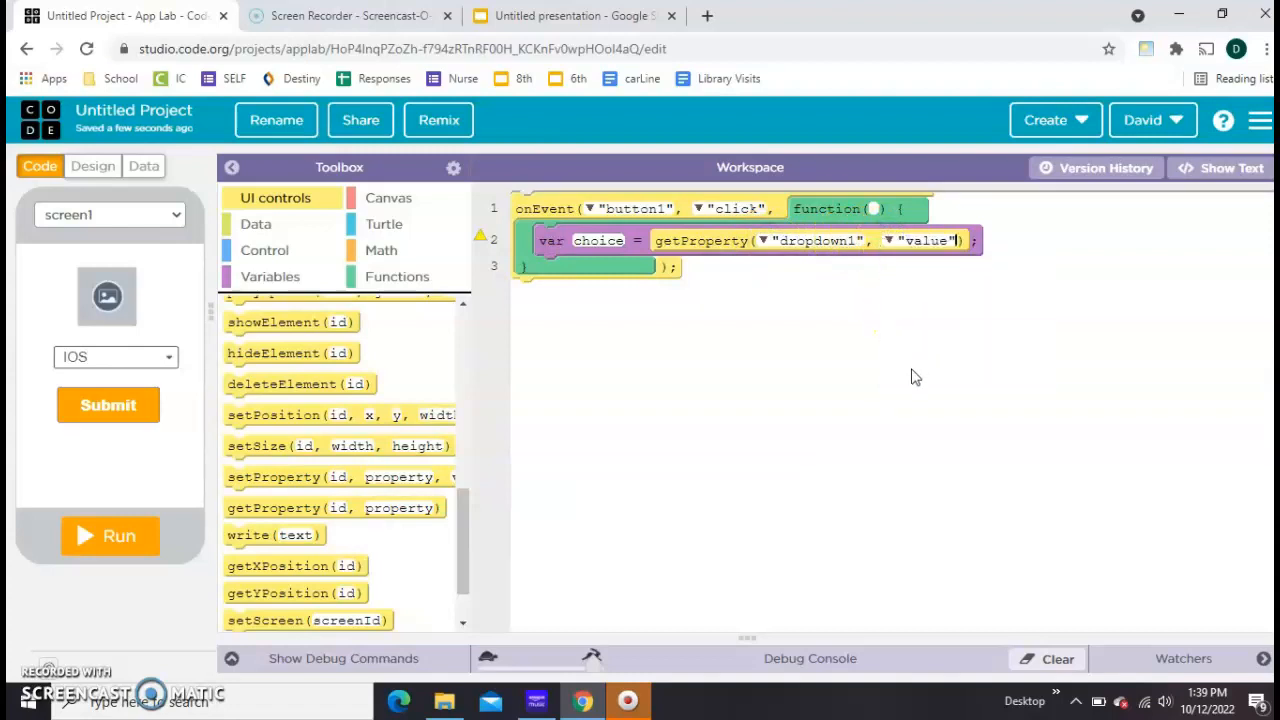
pyautogui.click(265, 250)
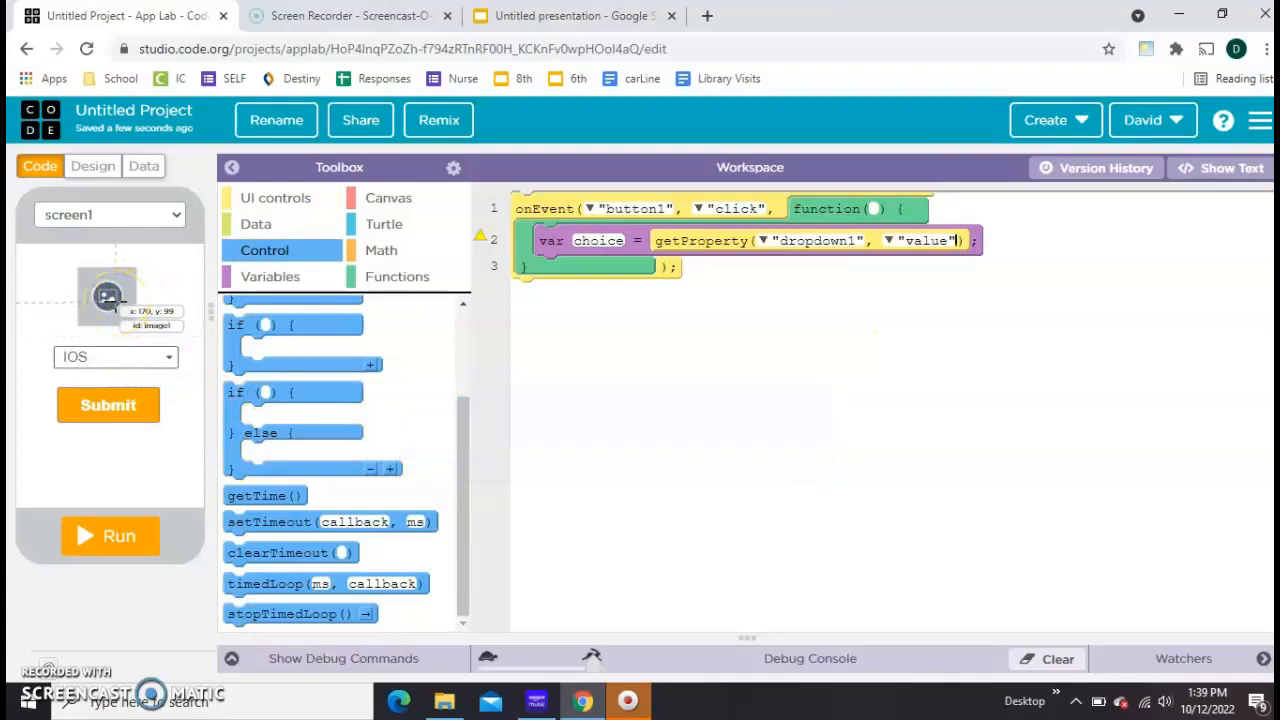
pyautogui.moveTo(267, 392)
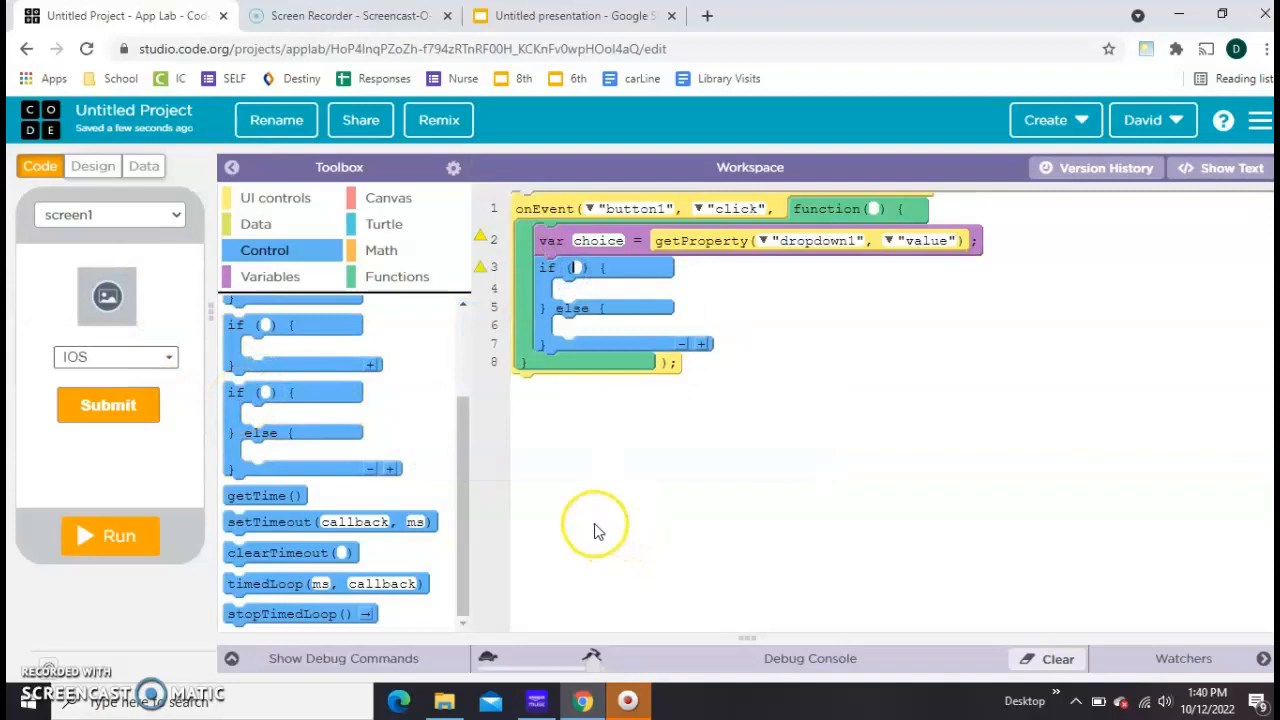
# Step: Add an if/else testing choice == "IOS" and bring setImageURL into its IOS branch
pyautogui.click(381, 250)
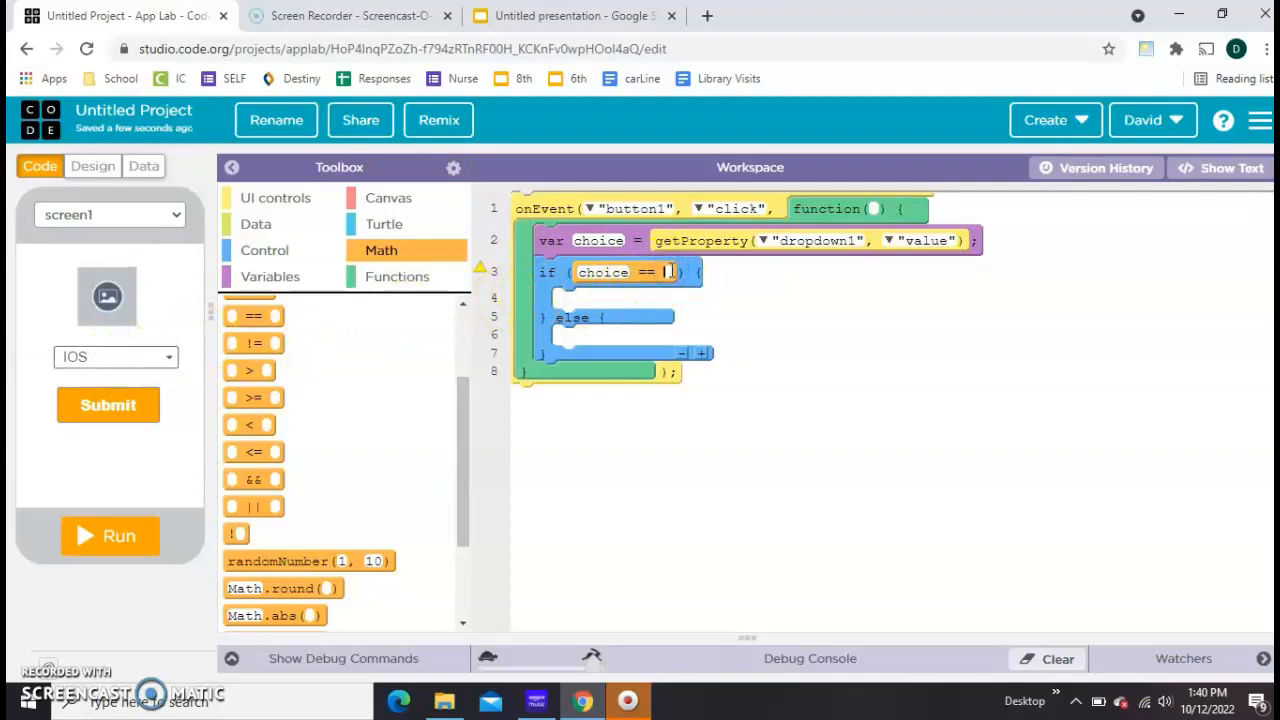
pyautogui.write('IOS"')
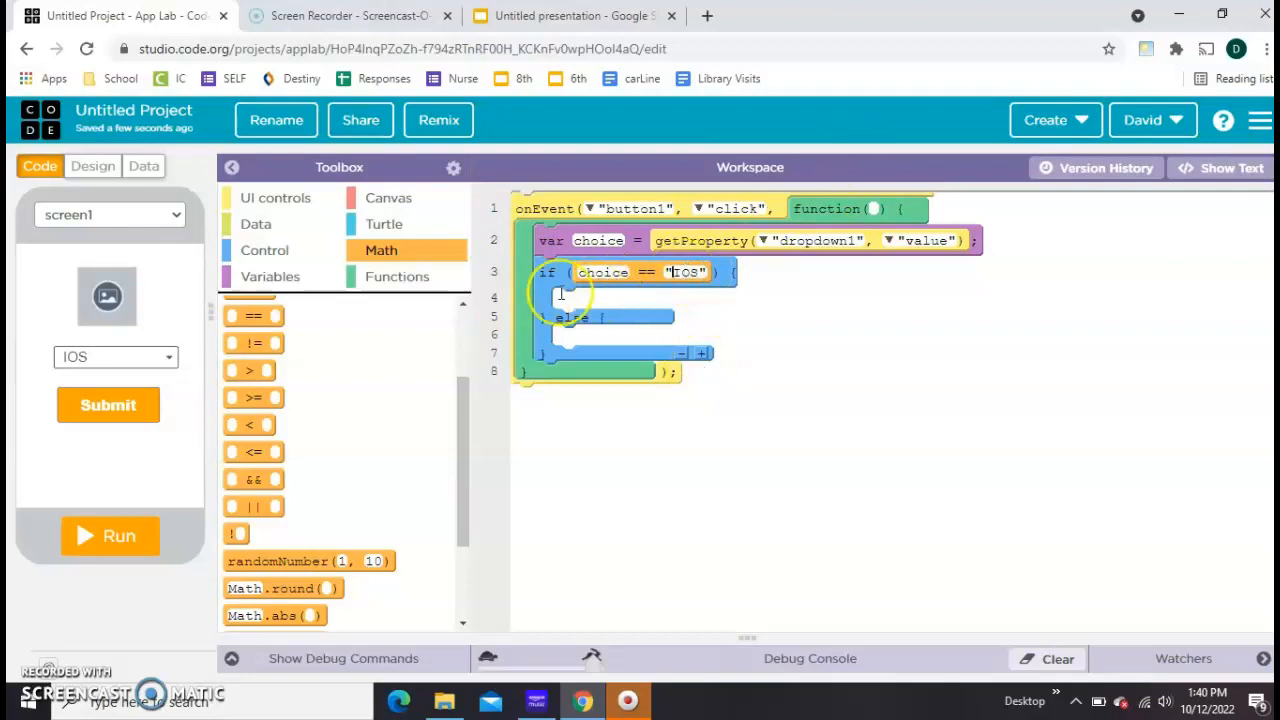
pyautogui.click(275, 197)
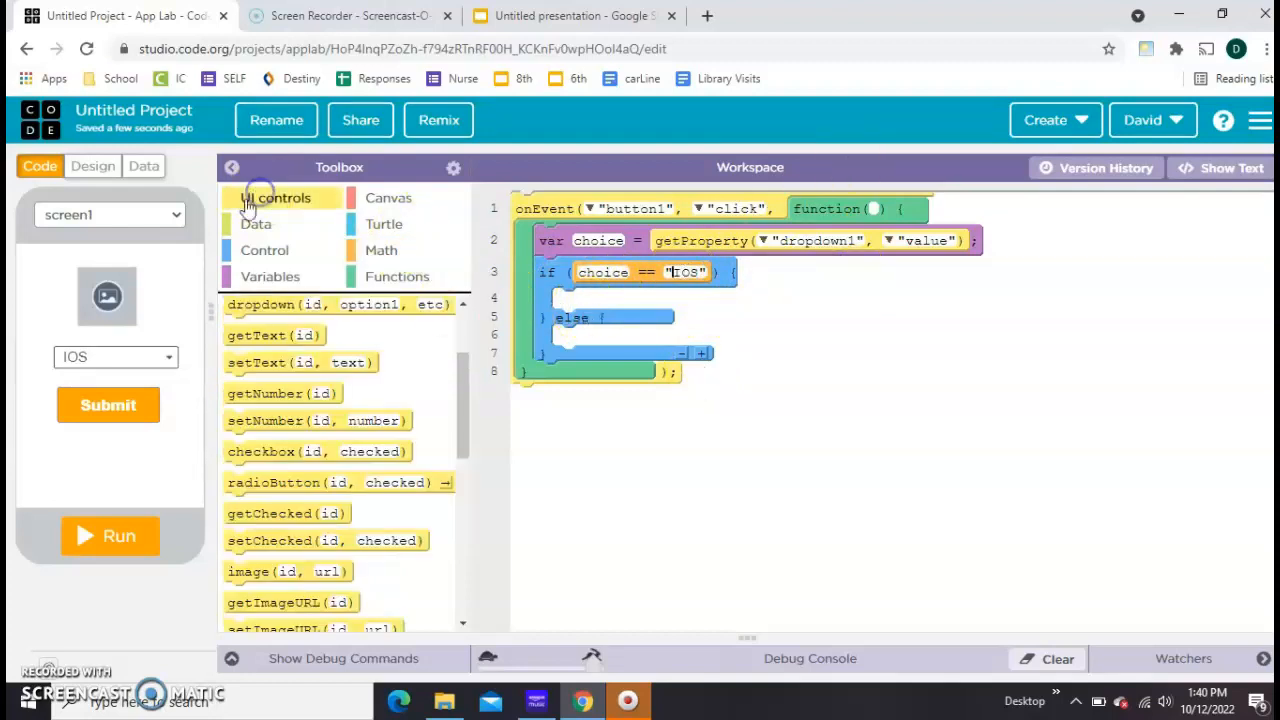
pyautogui.scroll(-3)
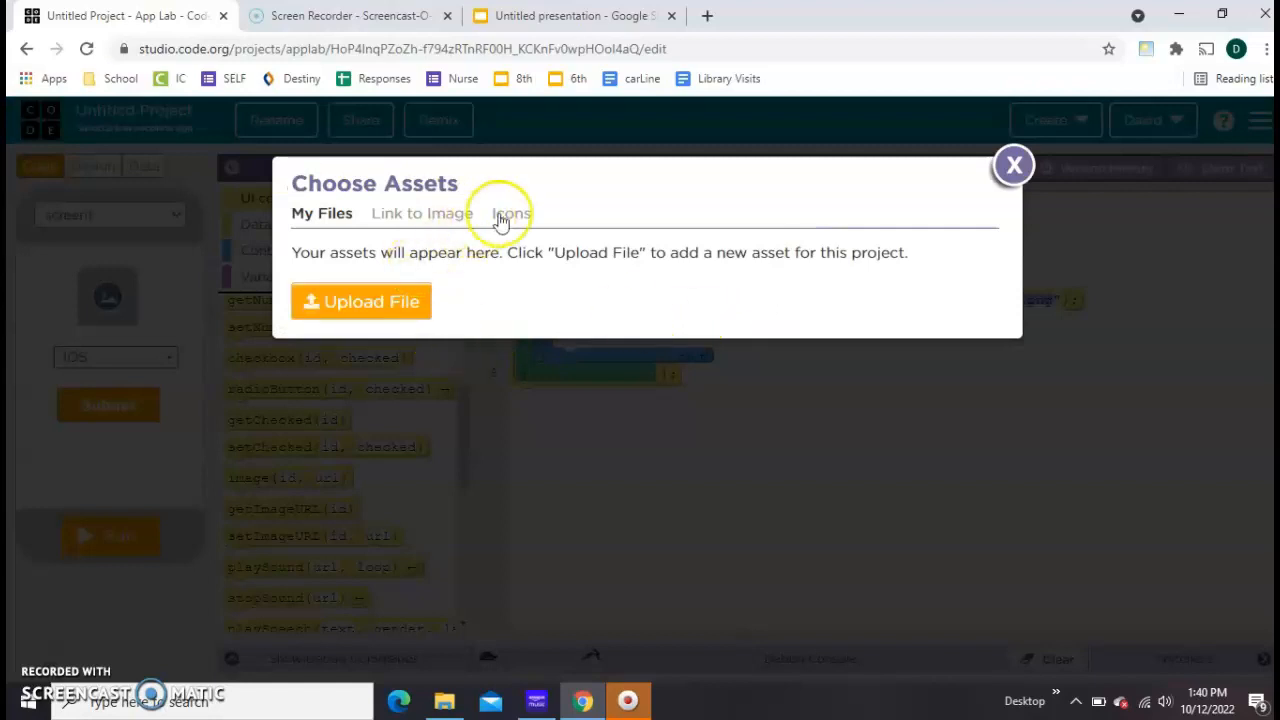
# Step: Set image1 to the Apple icon for IOS and verify the logo on a test run
pyautogui.click(510, 213)
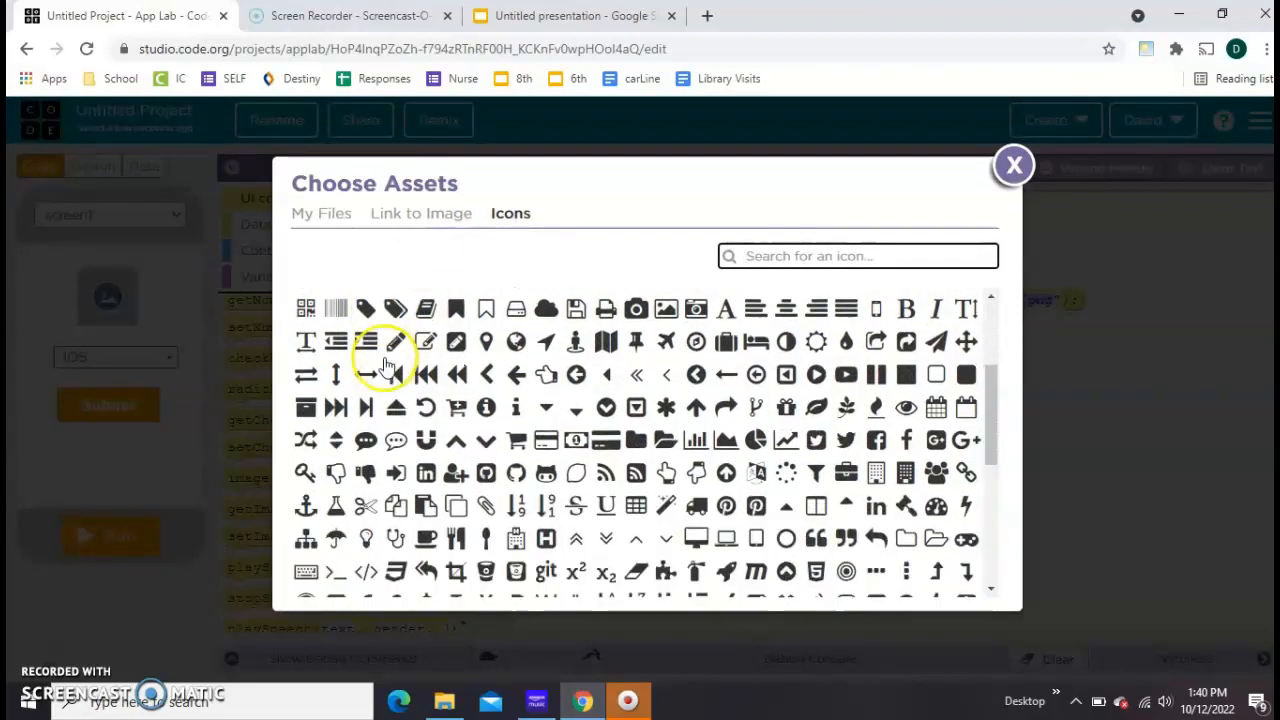
pyautogui.scroll(-3)
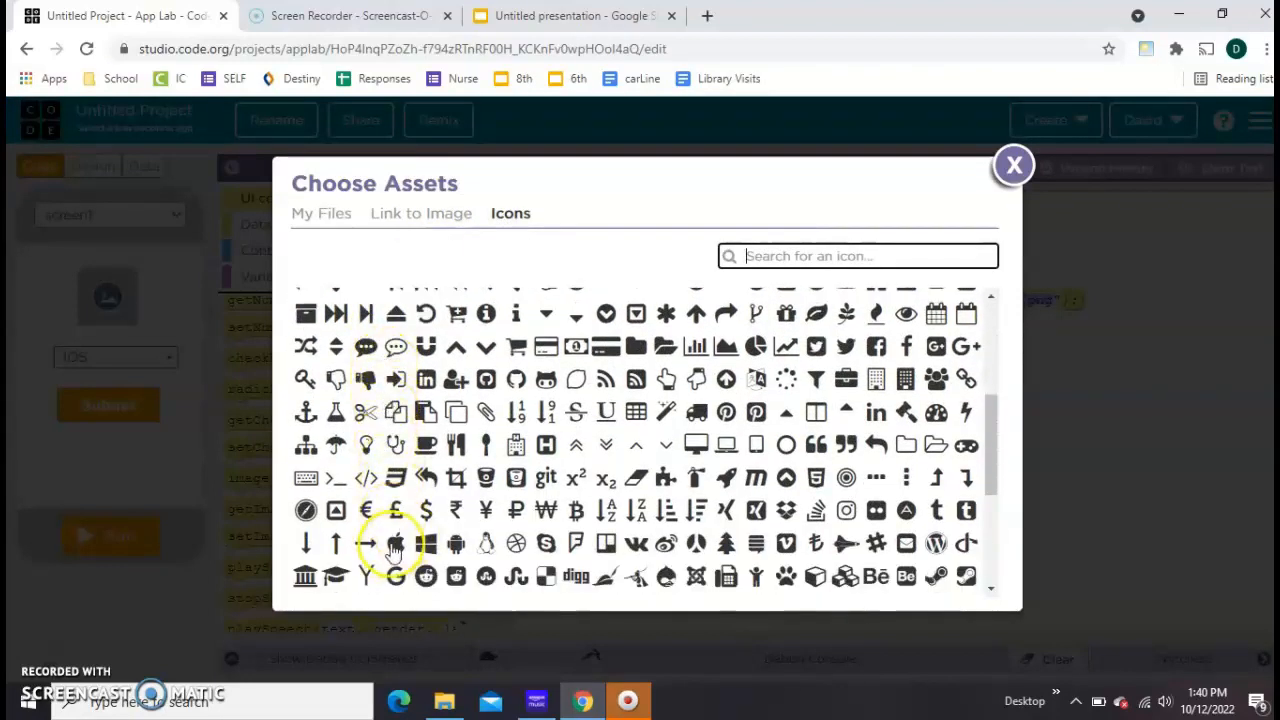
pyautogui.click(1013, 165)
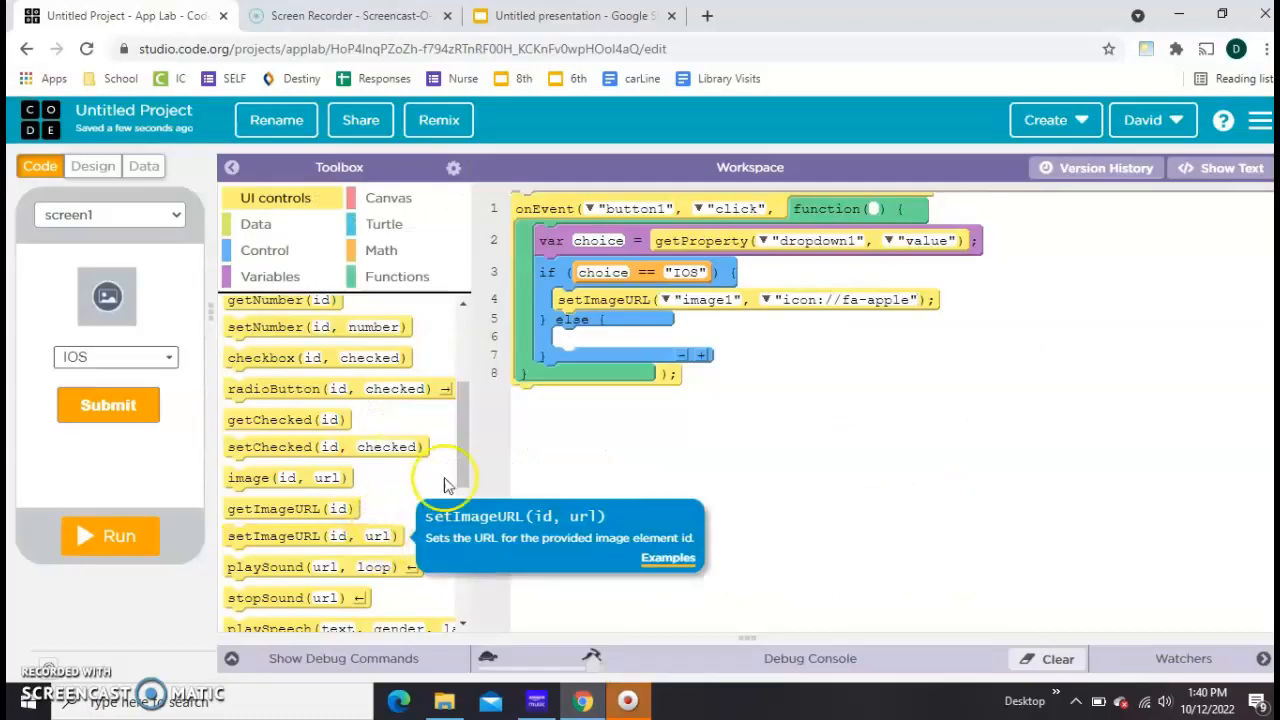
pyautogui.click(115, 356)
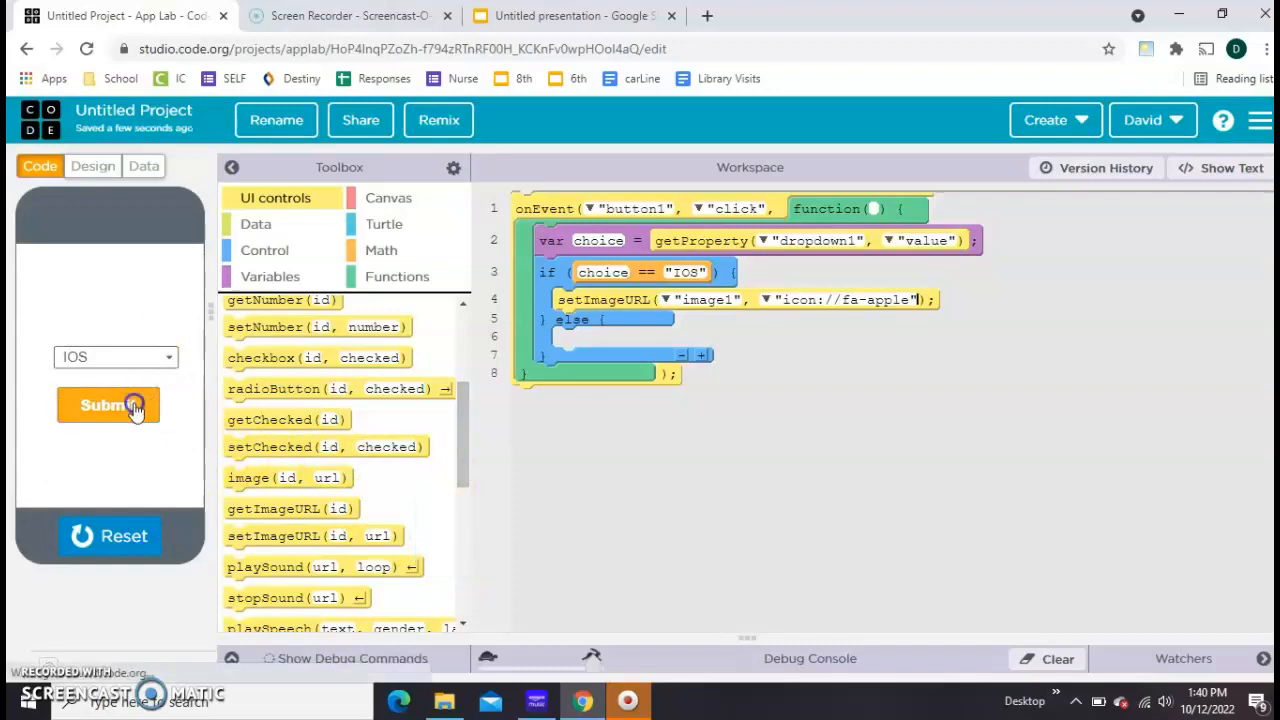
pyautogui.click(108, 405)
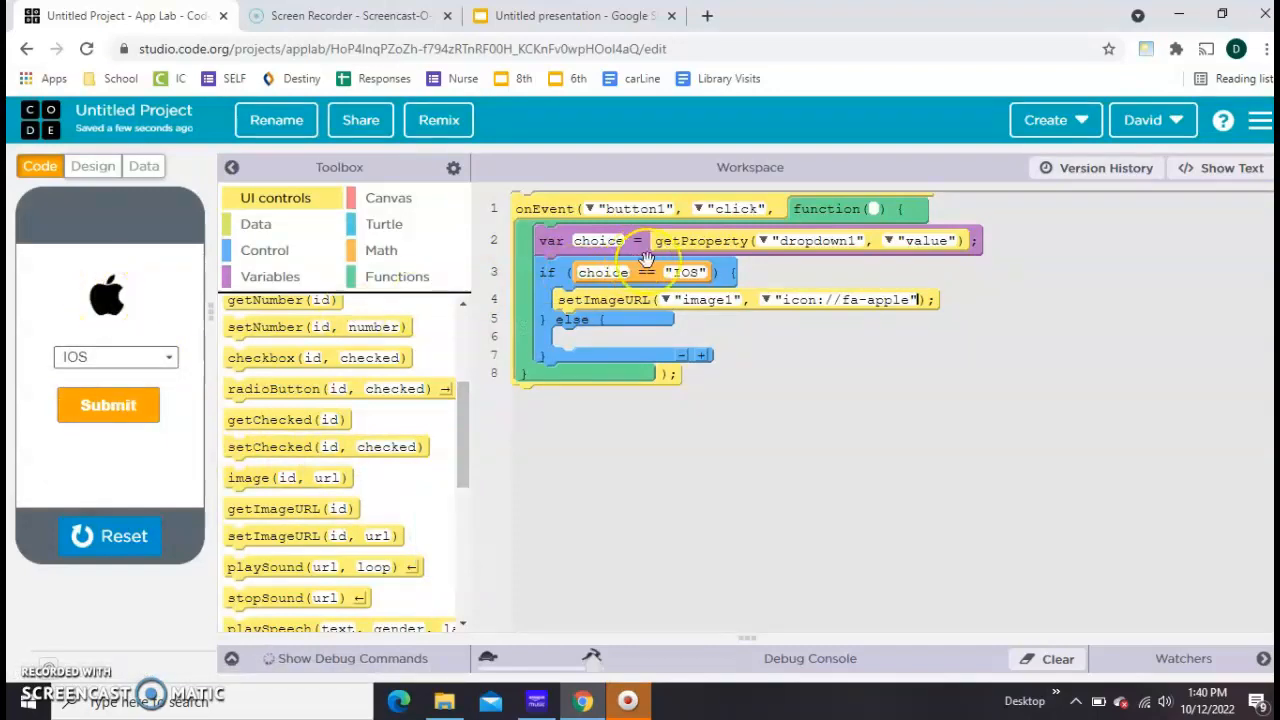
pyautogui.moveTo(555, 345)
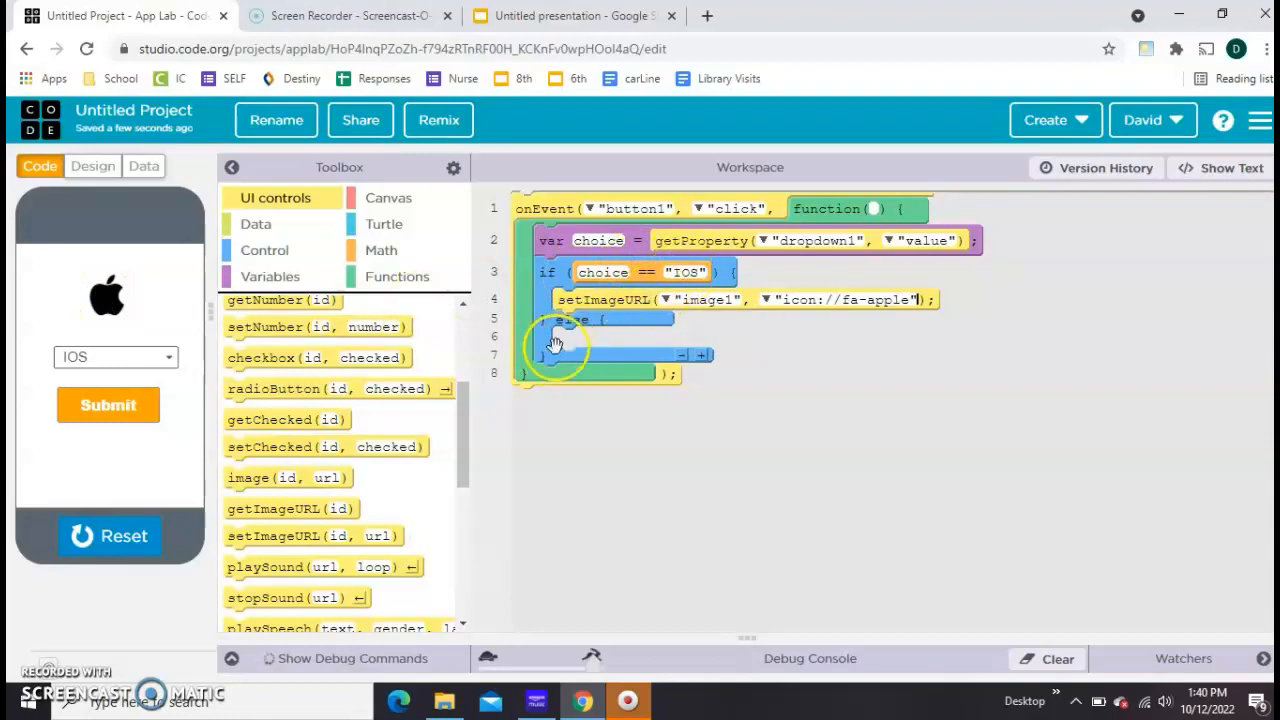
# Step: Nest an if/else for choice == "Windows" in the else branch, setting image1 to the Windows icon
pyautogui.click(265, 250)
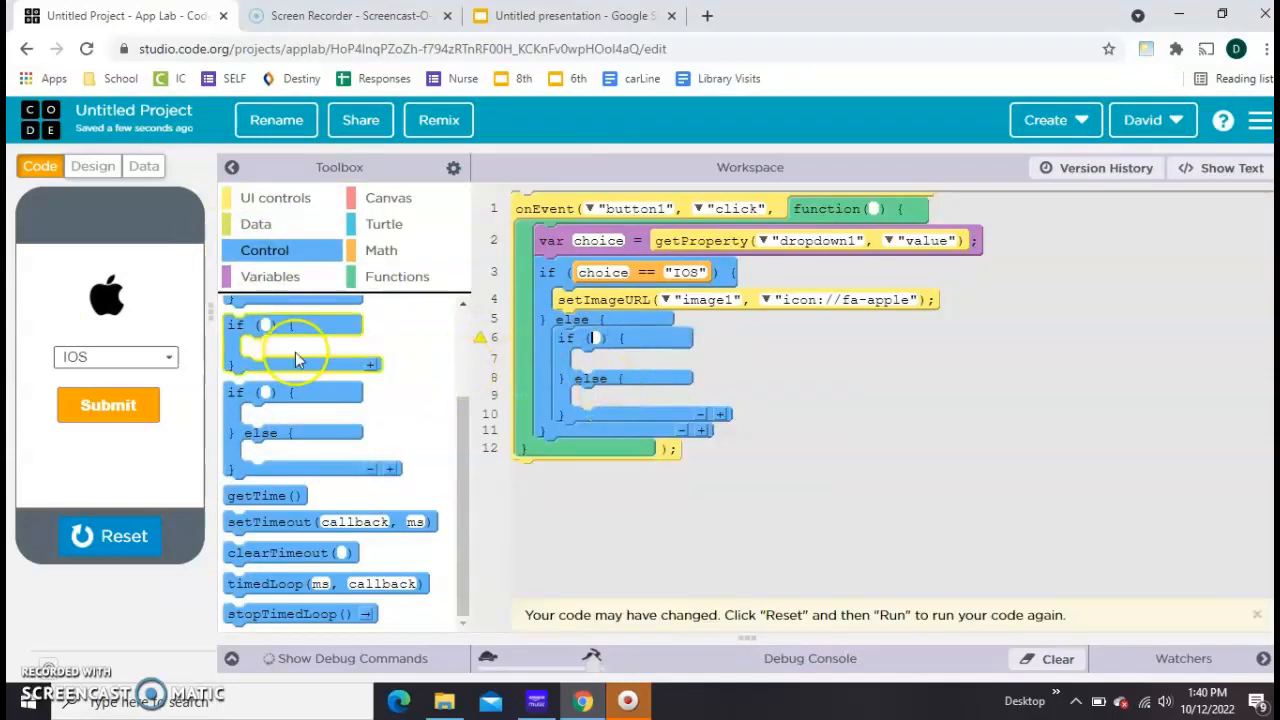
pyautogui.click(381, 250)
pyautogui.write('choice')
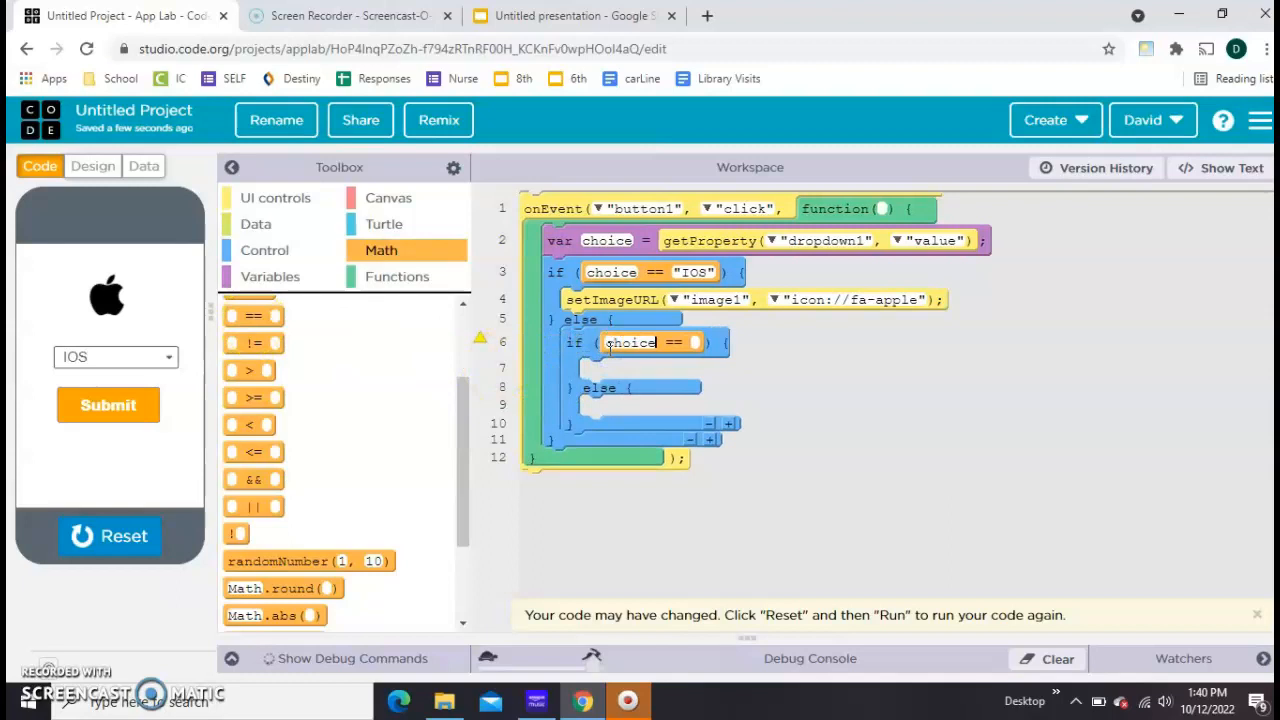
pyautogui.write('Windows"')
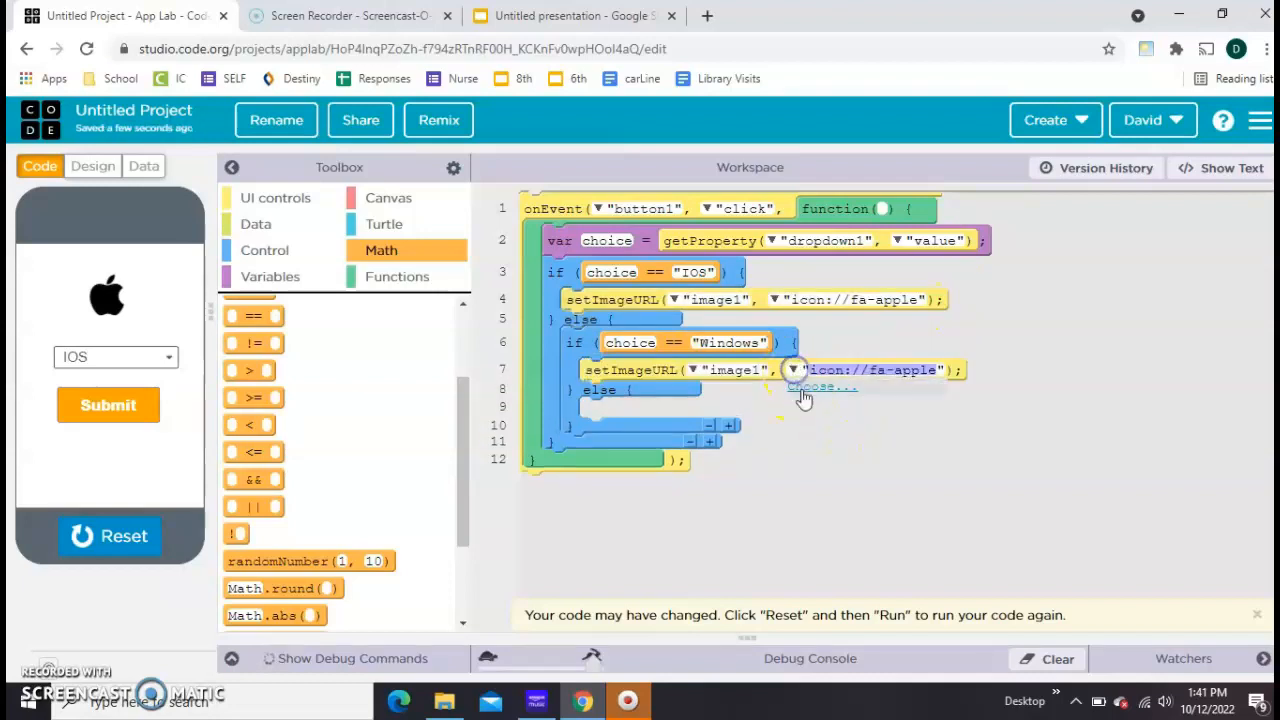
pyautogui.click(822, 387)
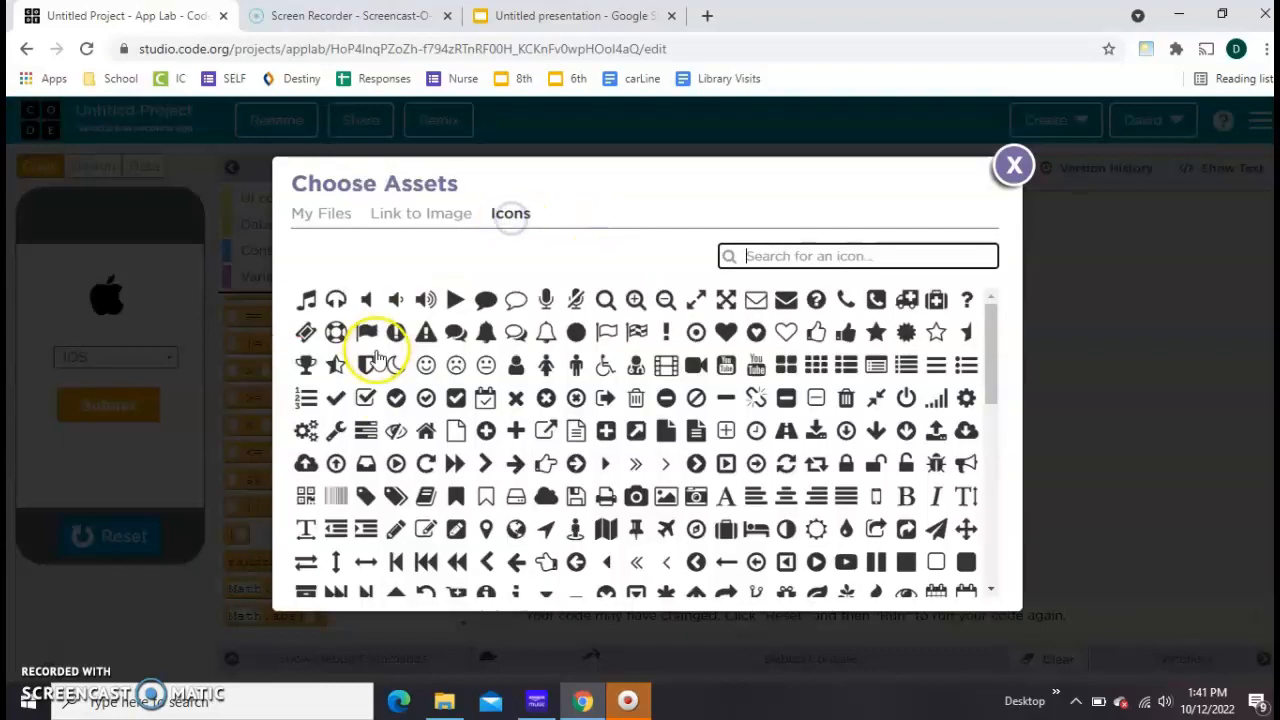
pyautogui.scroll(-3)
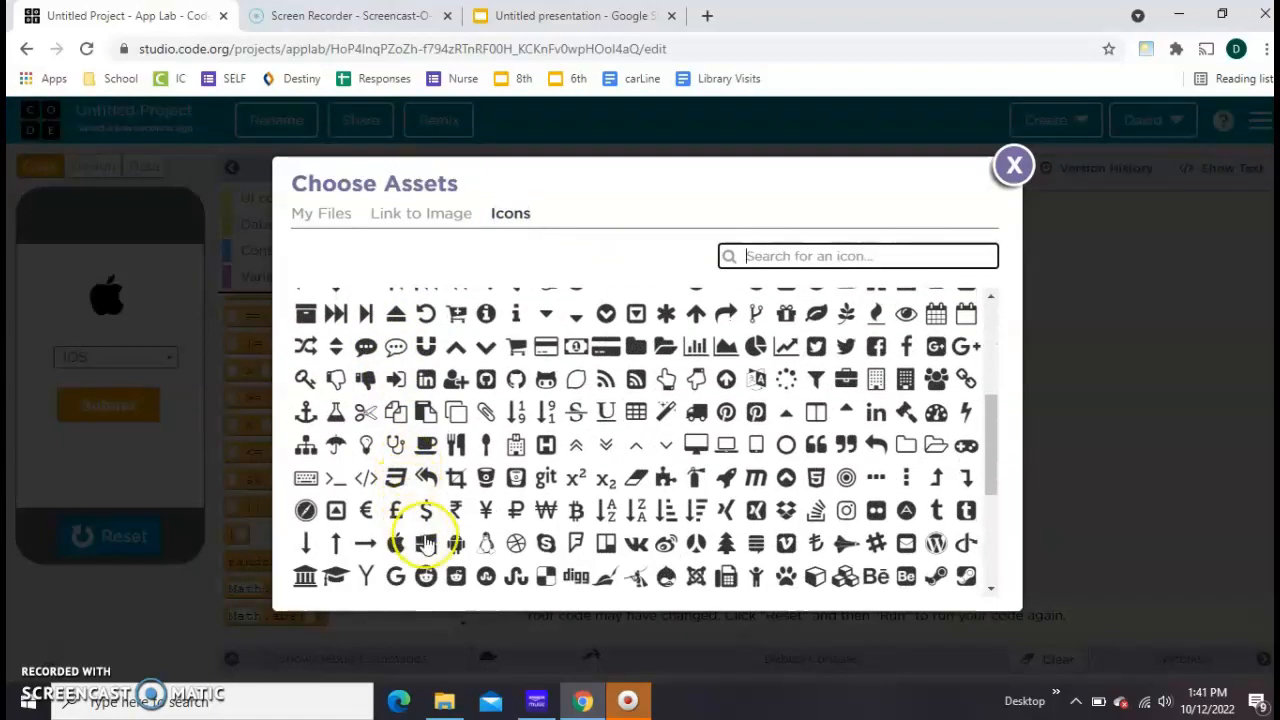
pyautogui.click(1013, 164)
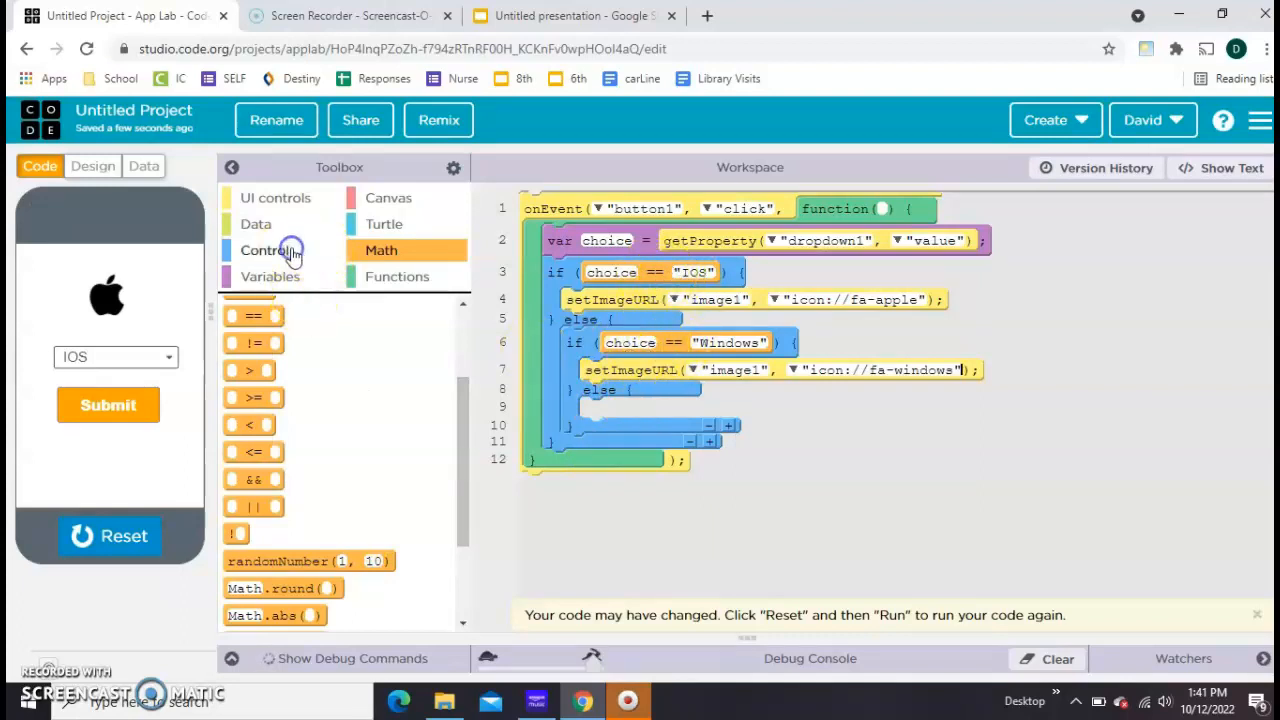
# Step: Nest a check for "Android" showing the Android icon, with the Linux icon in the final else
pyautogui.click(265, 250)
pyautogui.write('choice')
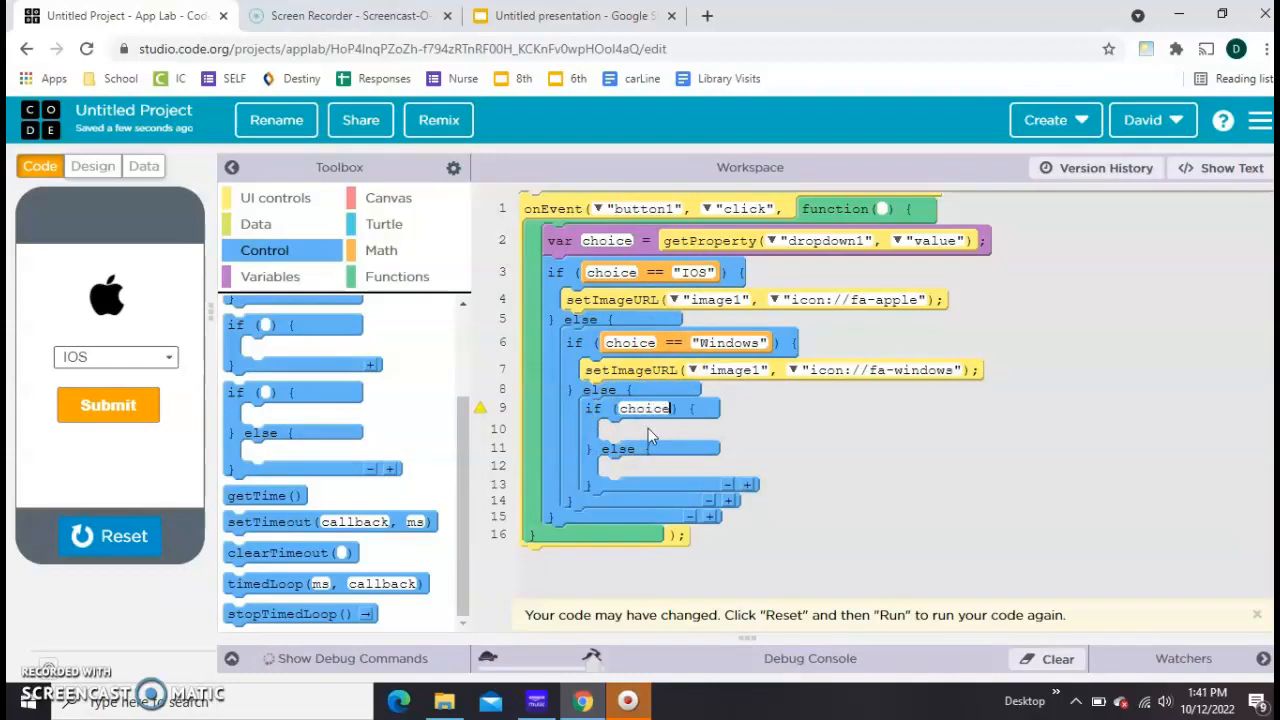
pyautogui.write('== "A')
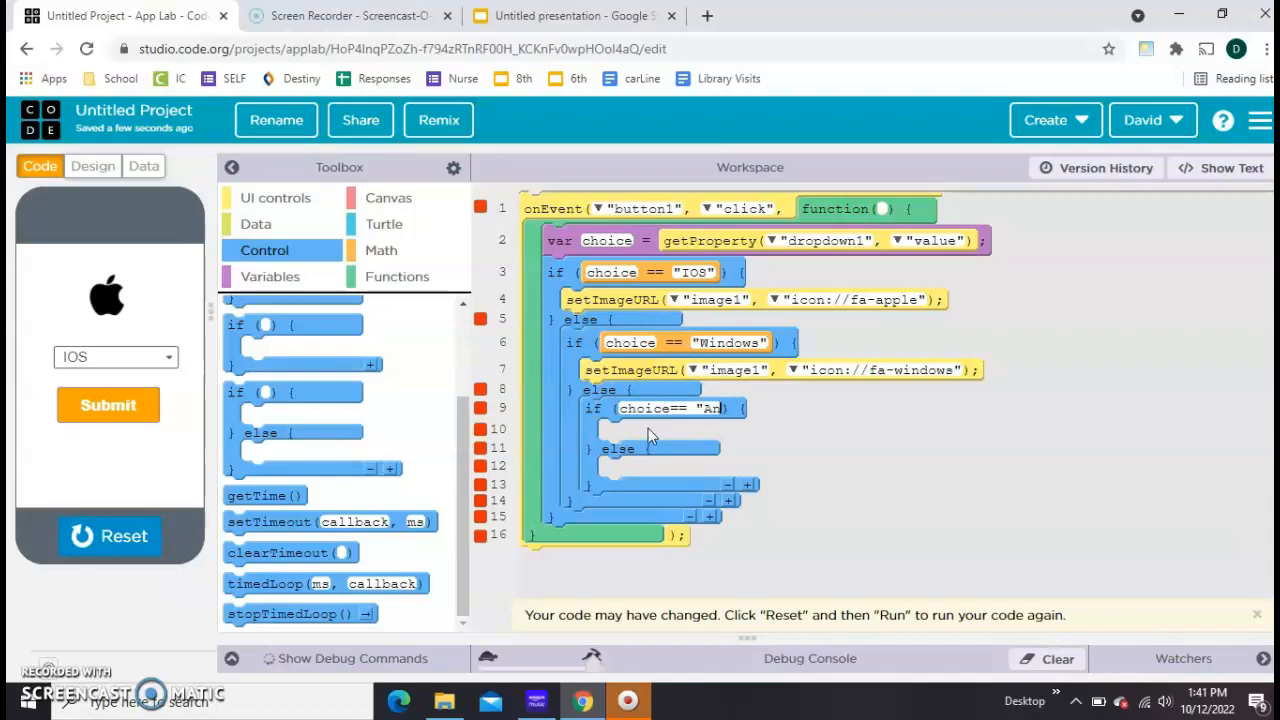
pyautogui.write('ndroid')
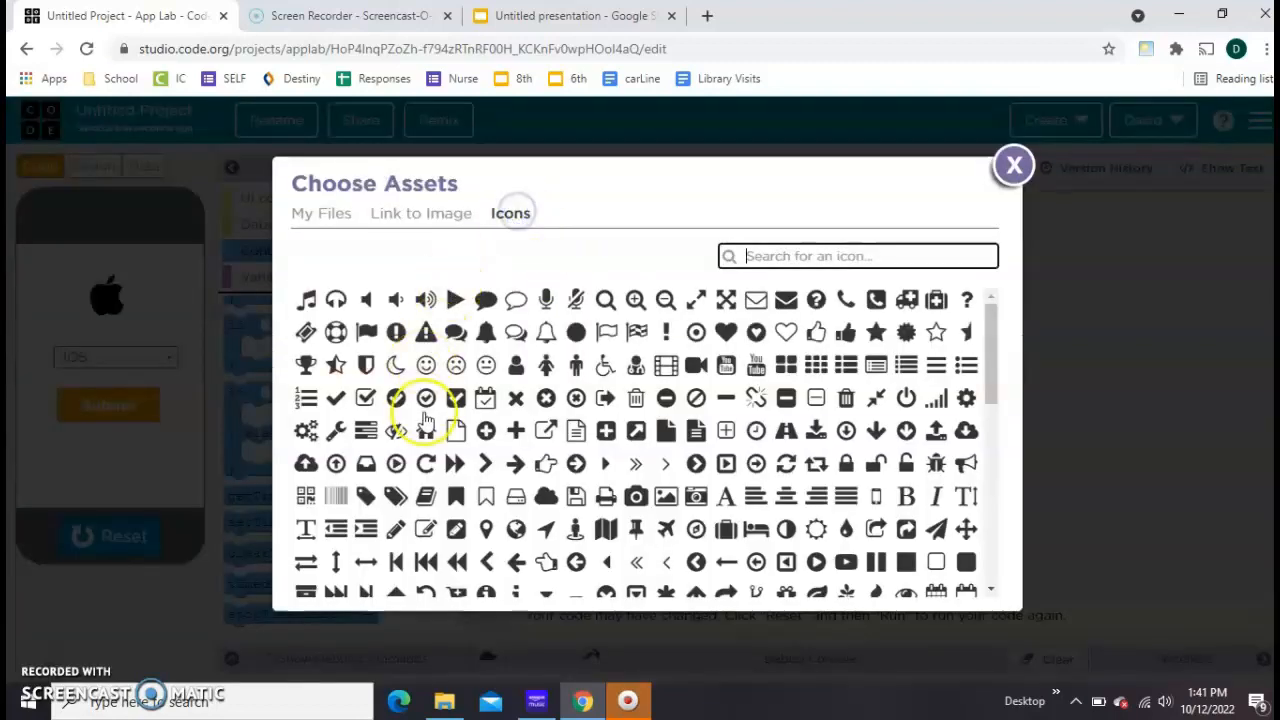
pyautogui.scroll(-3)
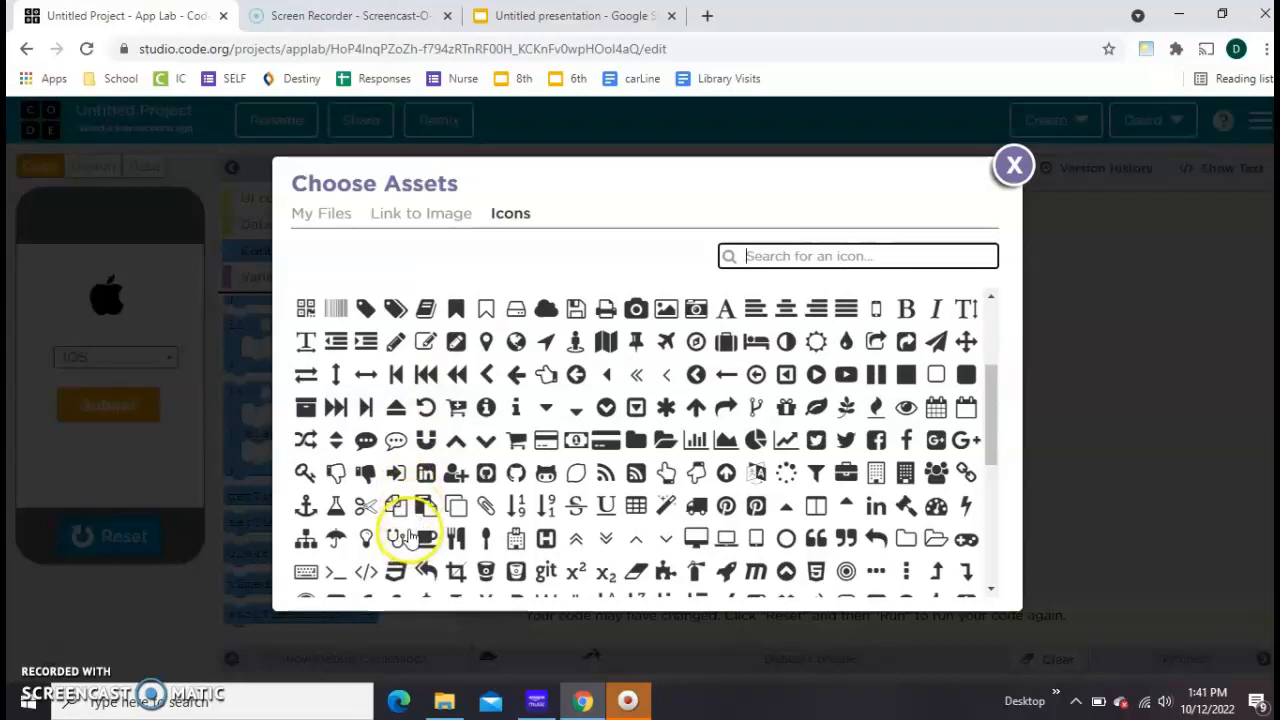
pyautogui.click(1013, 164)
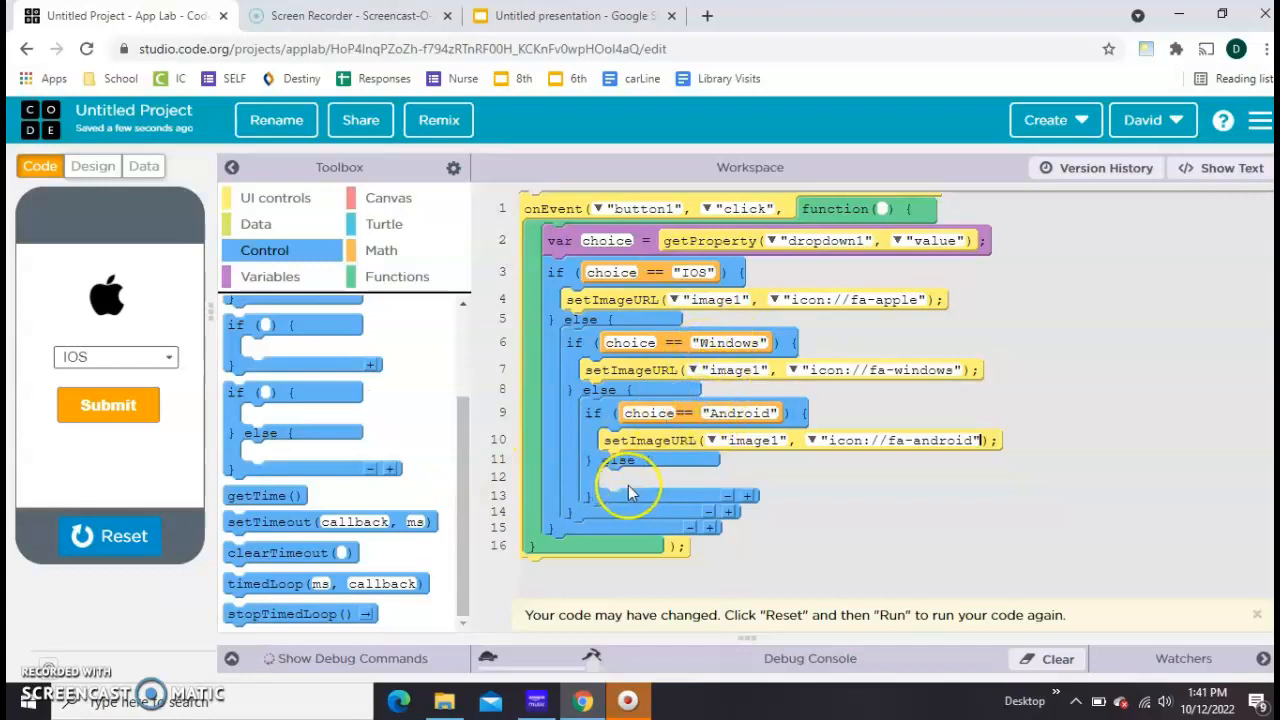
pyautogui.moveTo(588, 480)
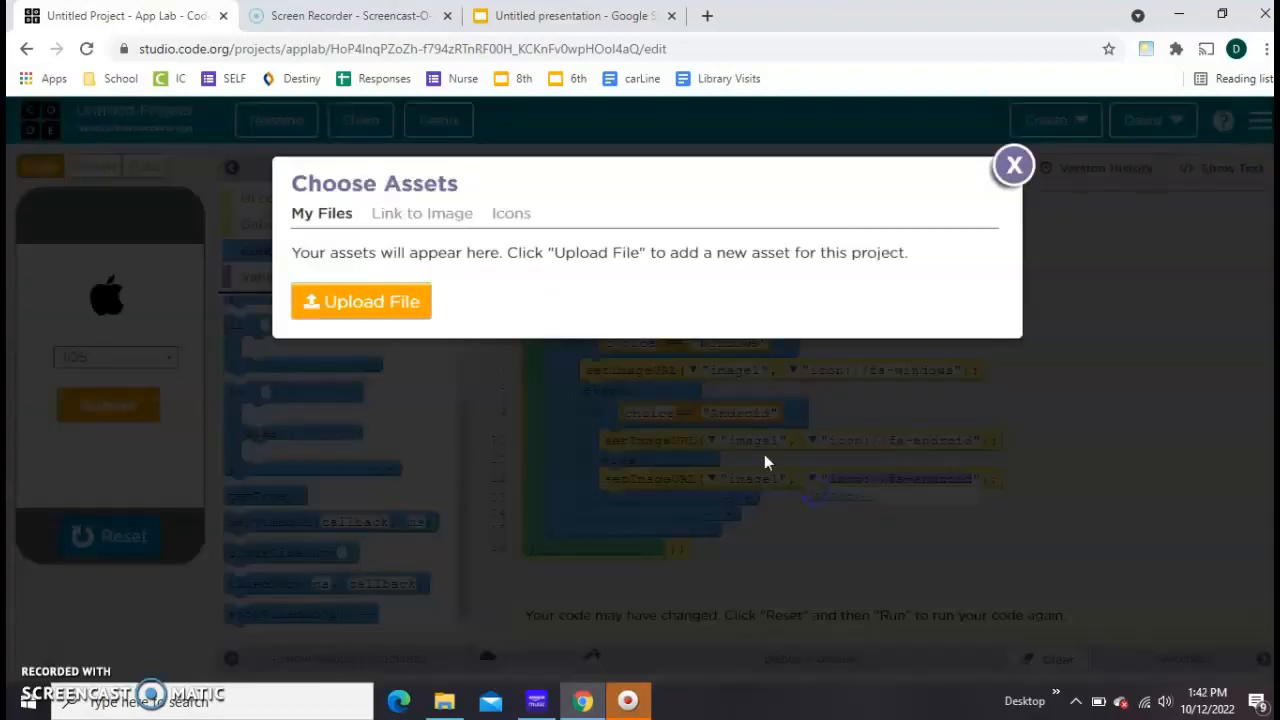
pyautogui.click(510, 213)
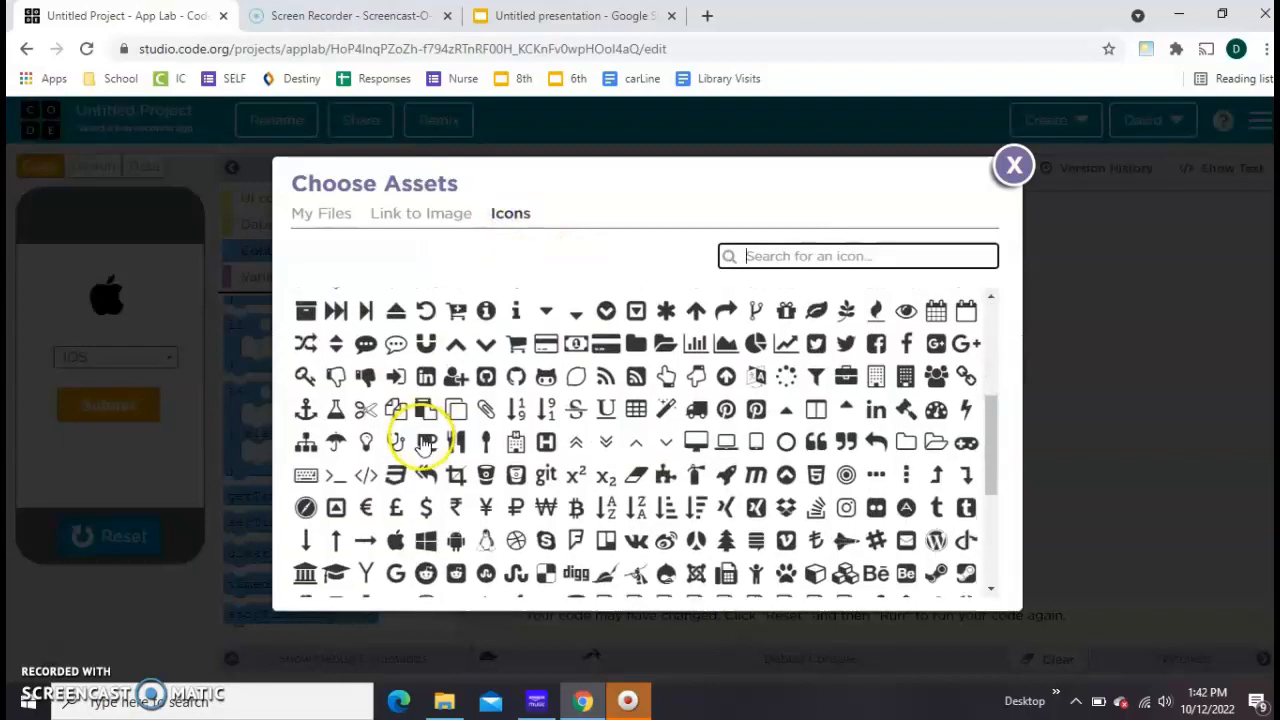
pyautogui.click(1013, 164)
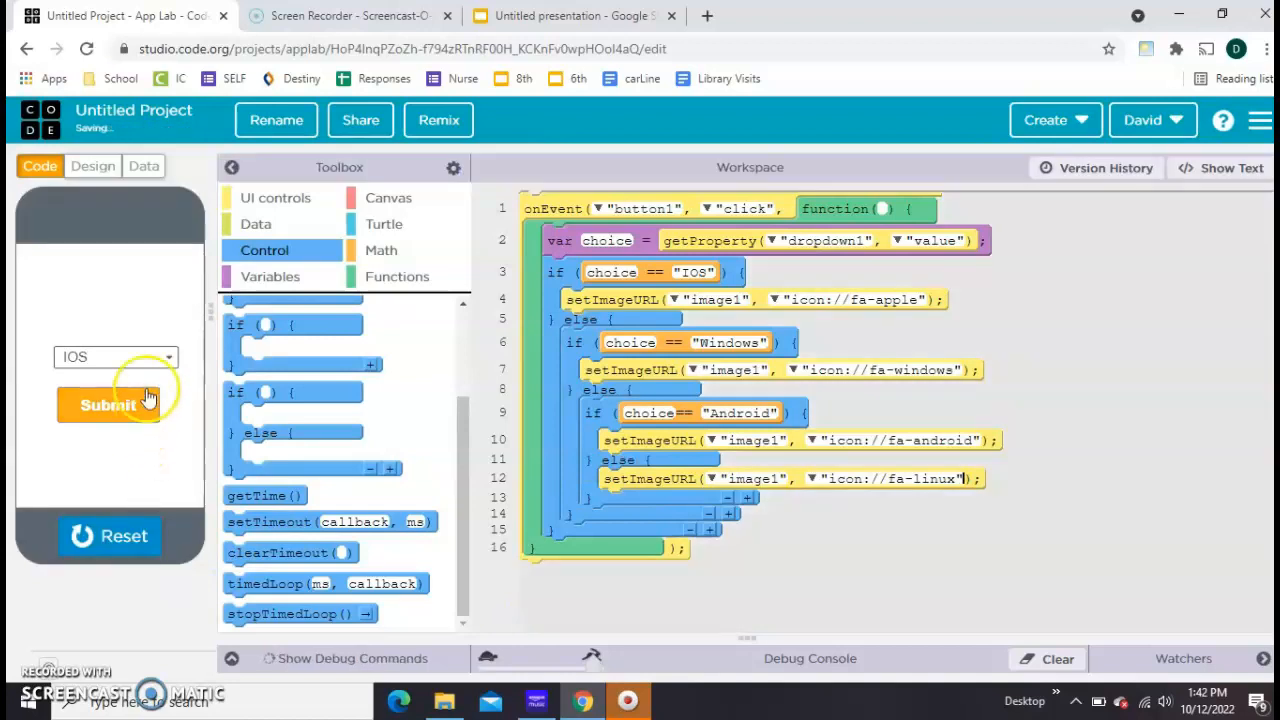
# Step: Reset and rerun the app, confirm IOS shows the Apple logo, then pick Windows
pyautogui.click(115, 357)
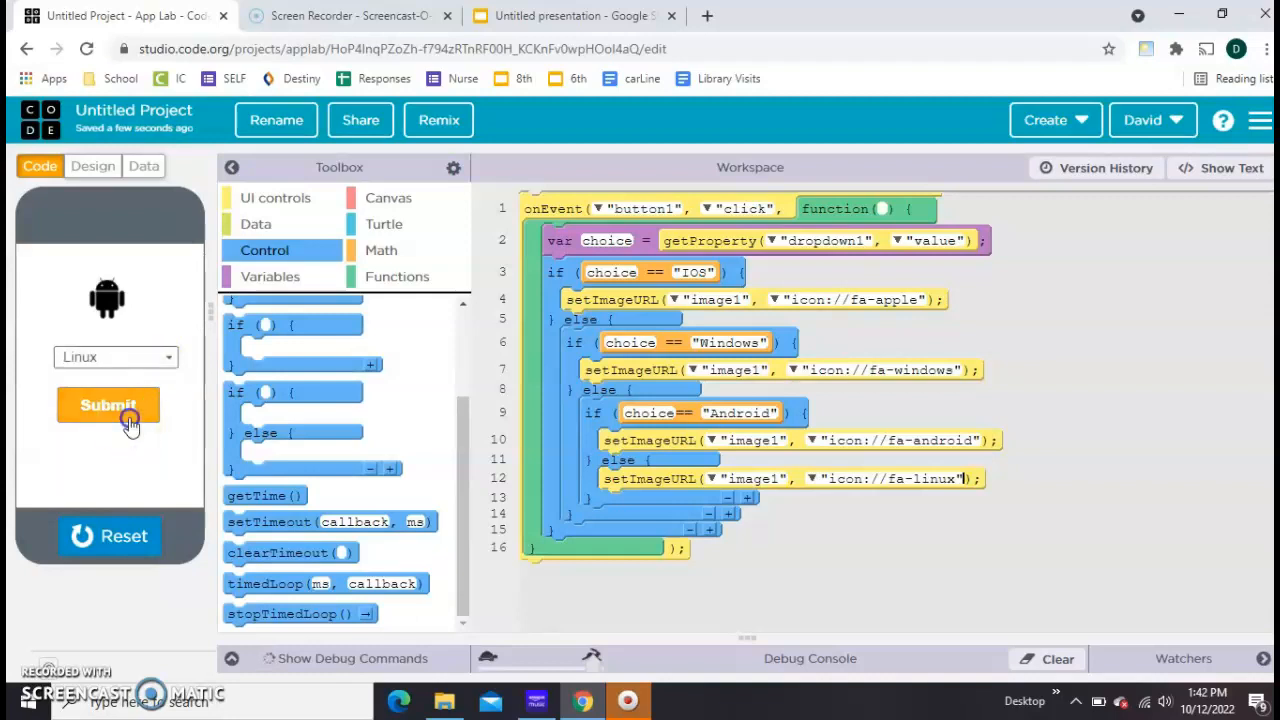
pyautogui.click(108, 405)
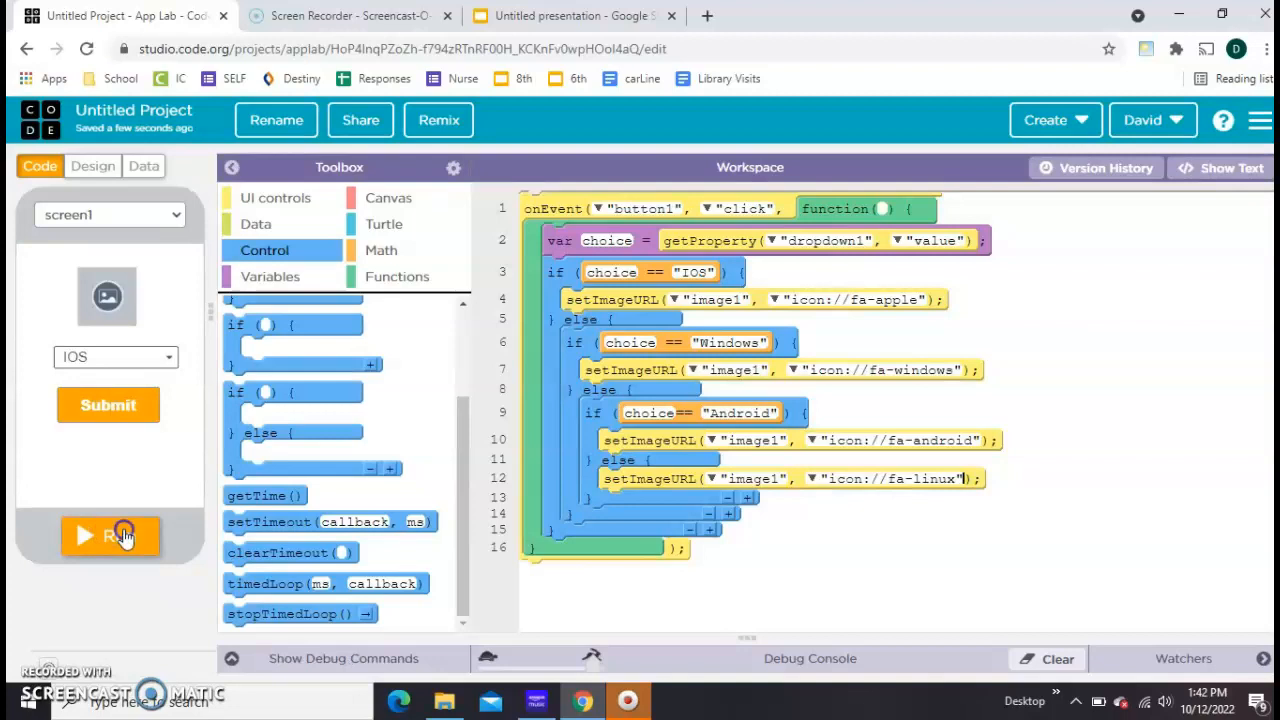
pyautogui.click(110, 536)
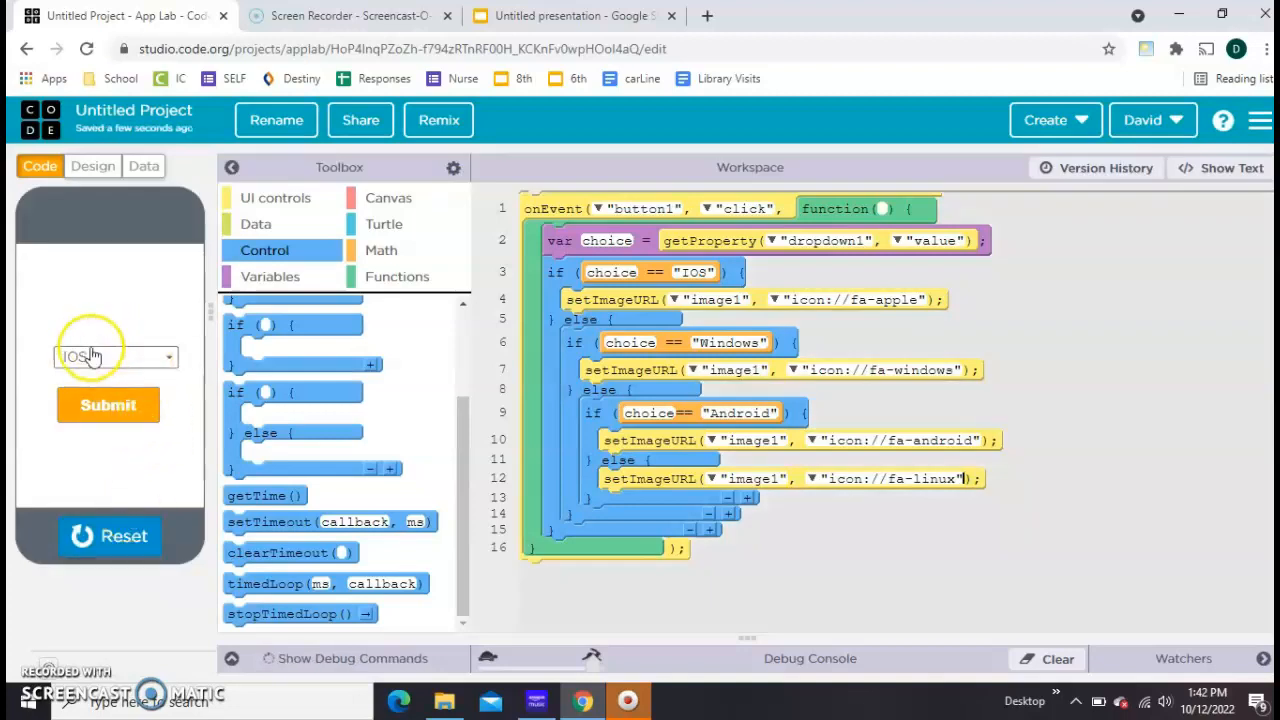
pyautogui.click(115, 357)
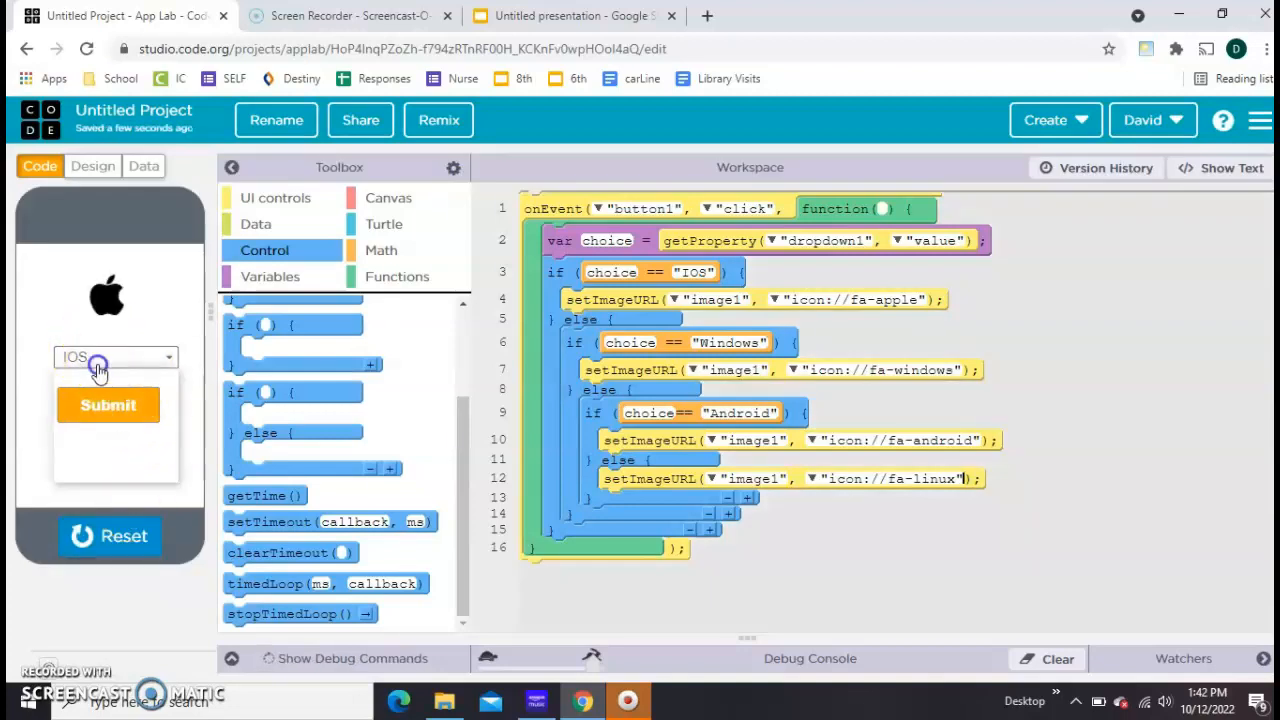
pyautogui.click(113, 357)
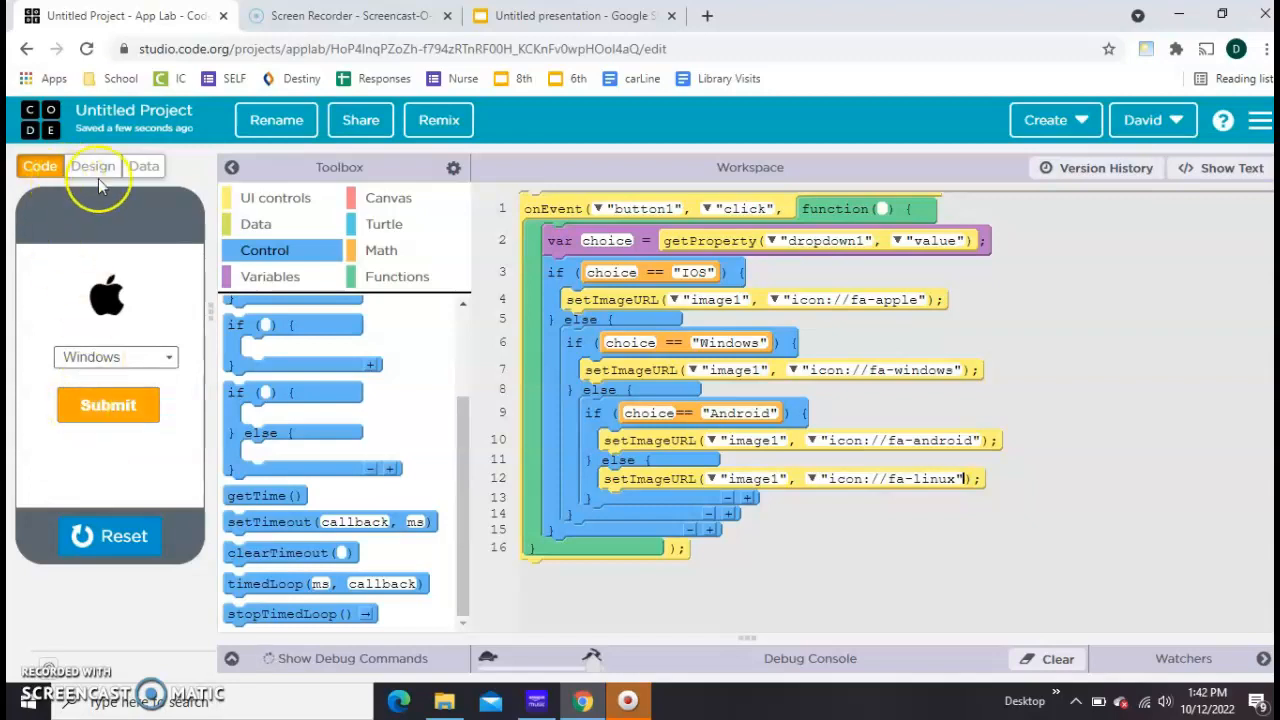
# Step: Change the onEvent block to listen for dropdown1 "change" instead of button1 clicks
pyautogui.click(92, 166)
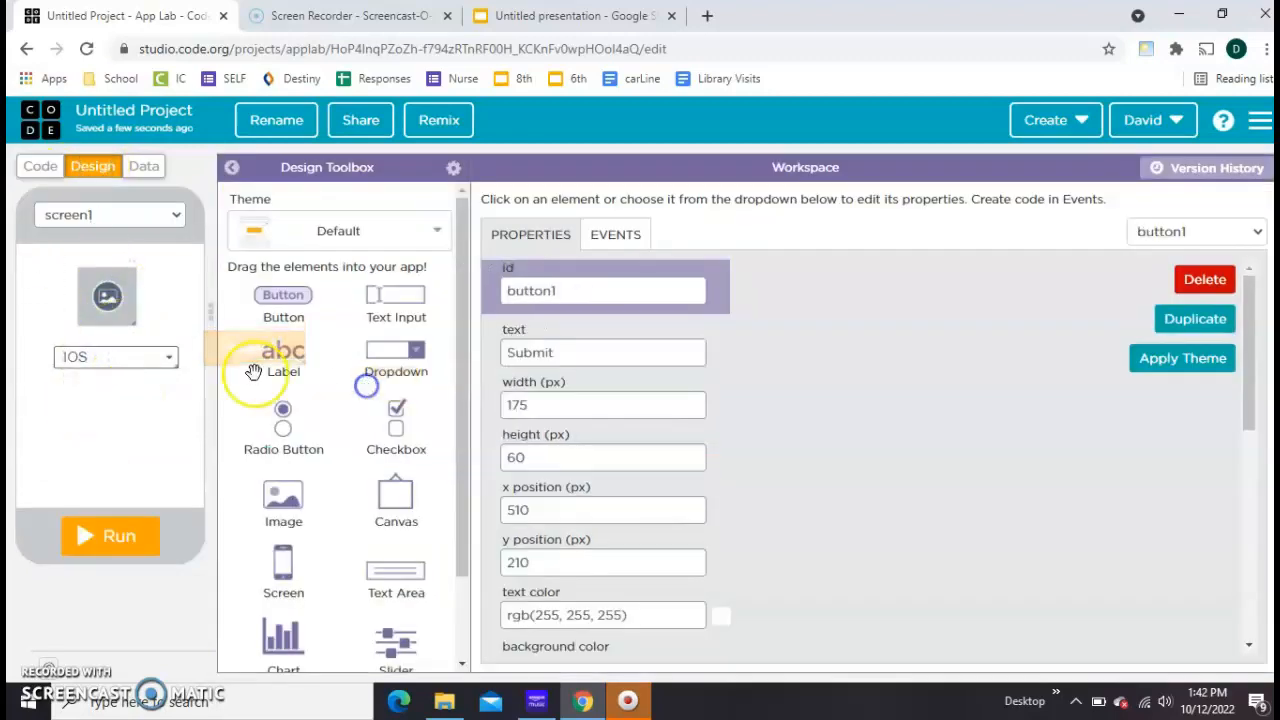
pyautogui.click(40, 166)
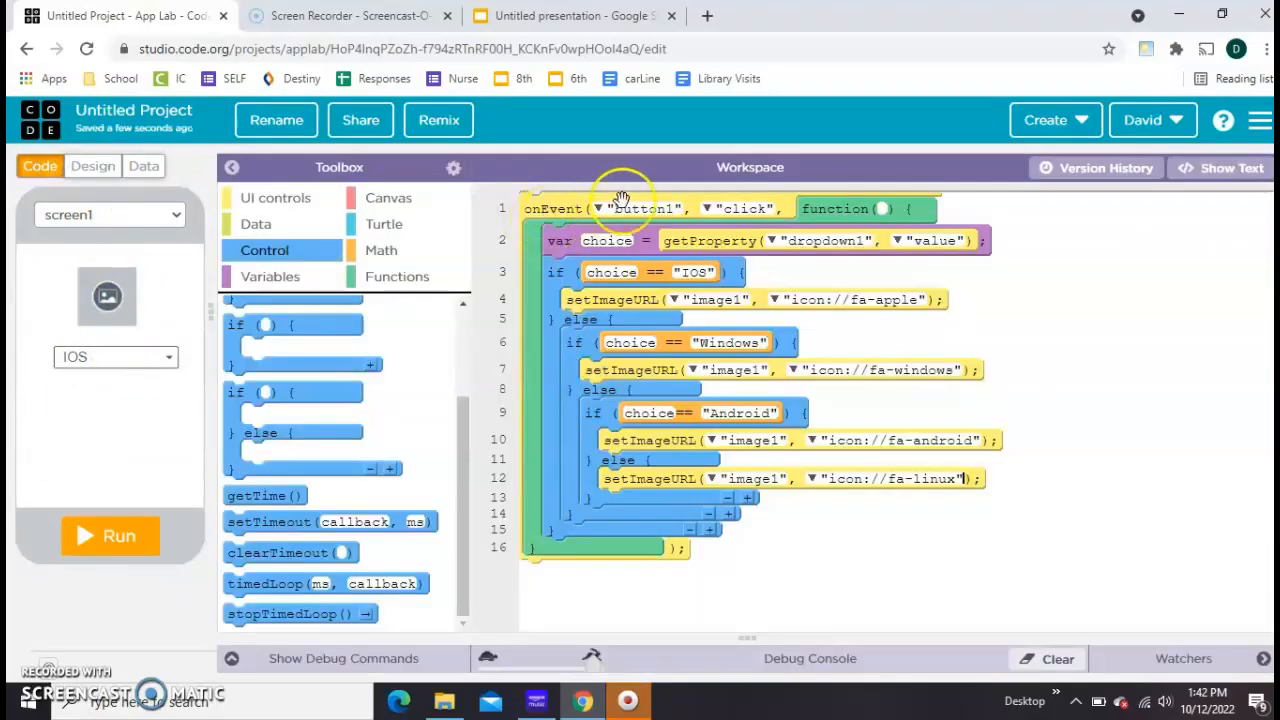
pyautogui.click(645, 208)
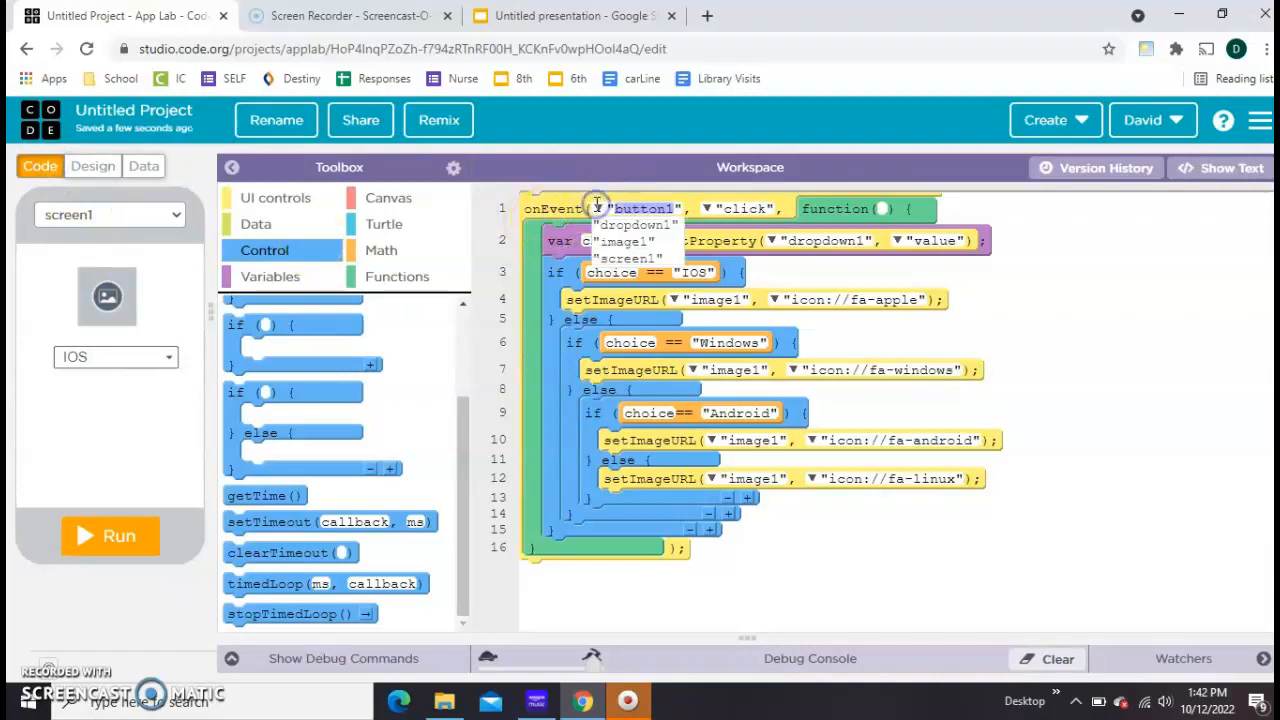
pyautogui.click(634, 224)
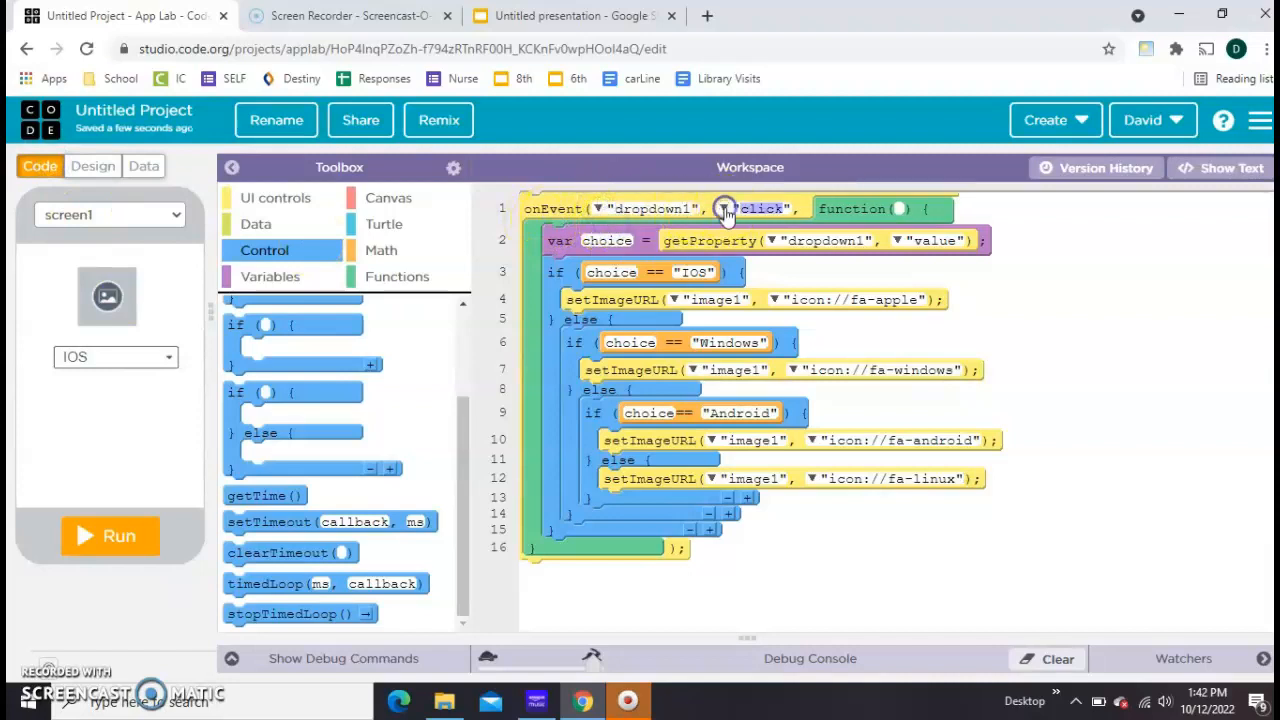
pyautogui.click(765, 208)
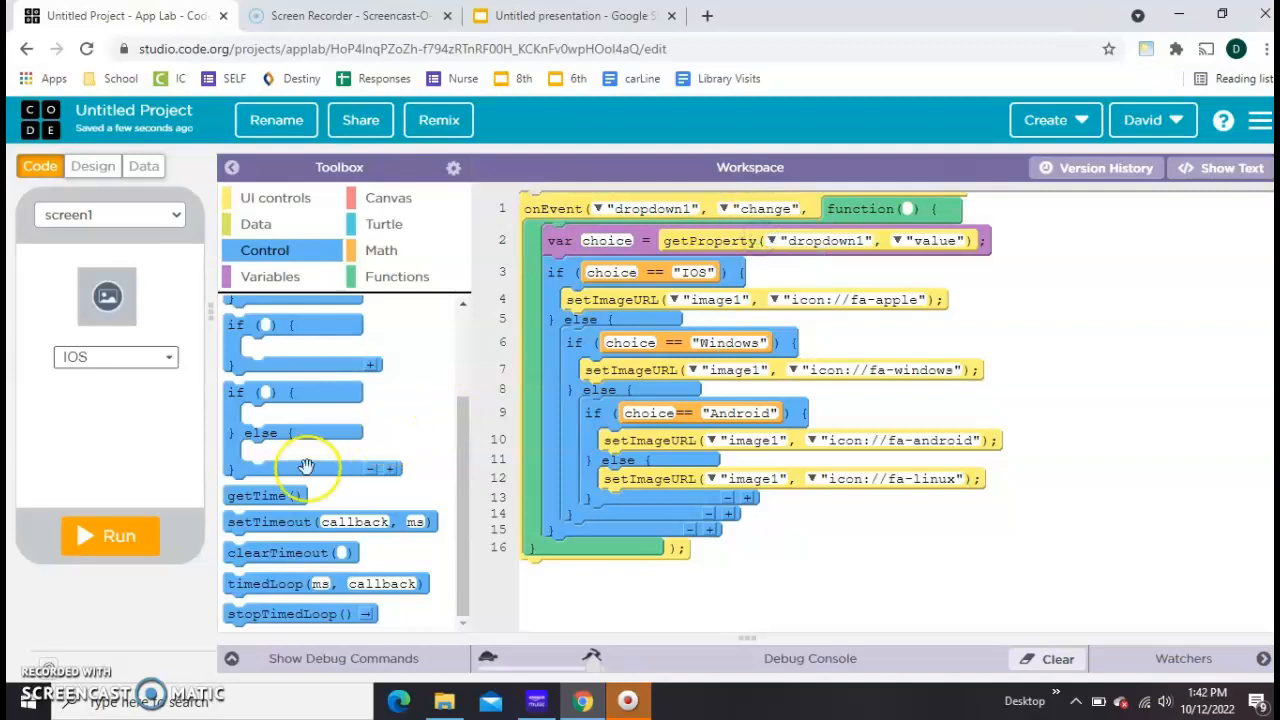
# Step: Run the app, pick Android then IOS to watch the icons swap, and return to Design
pyautogui.click(115, 357)
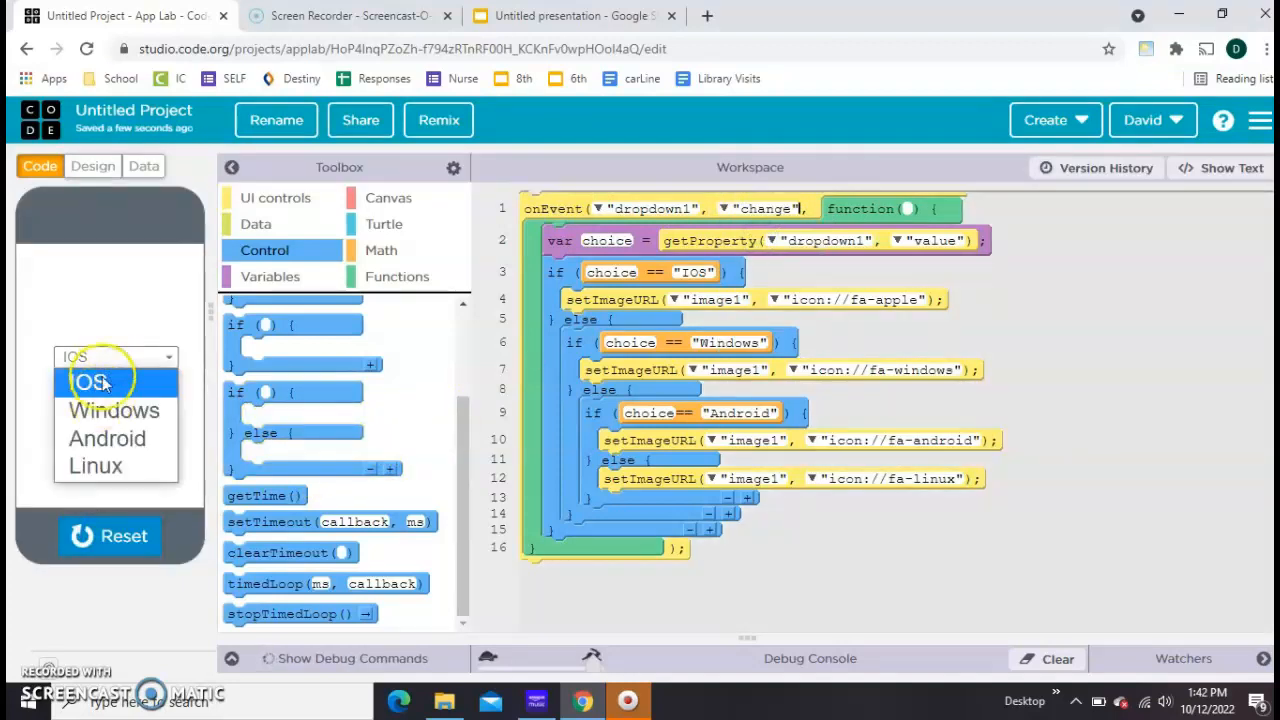
pyautogui.click(107, 438)
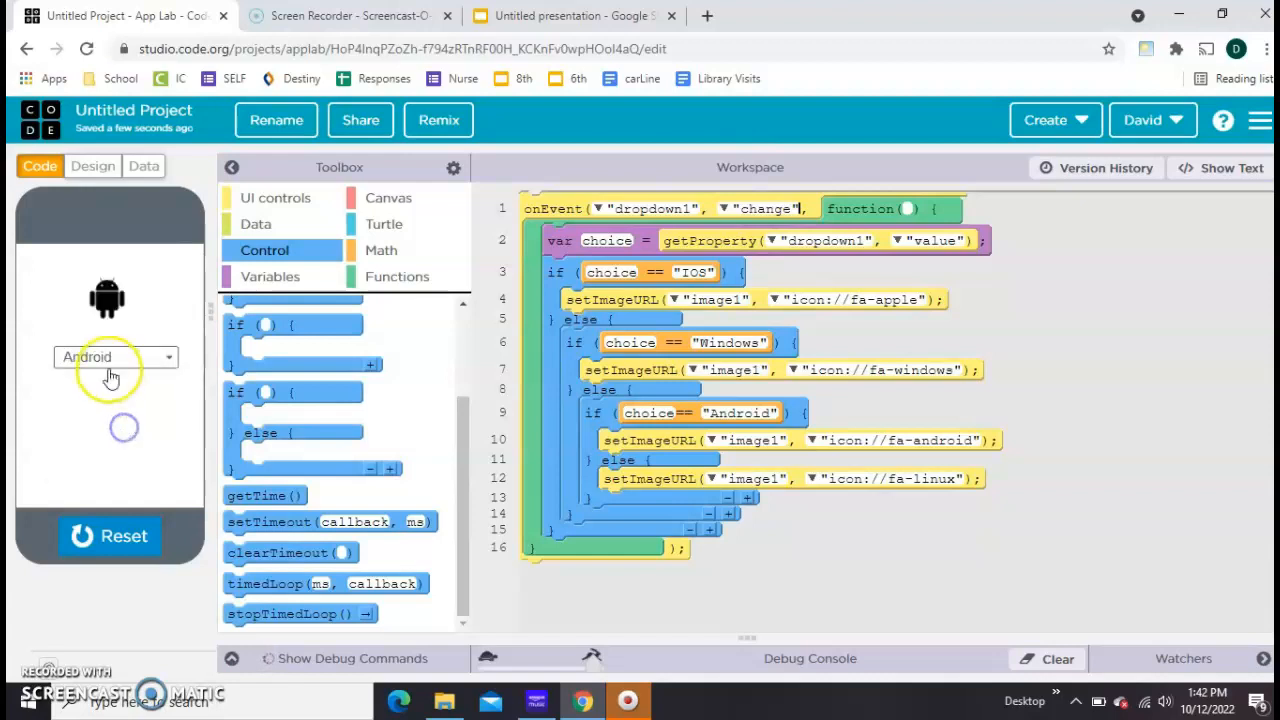
pyautogui.click(115, 357)
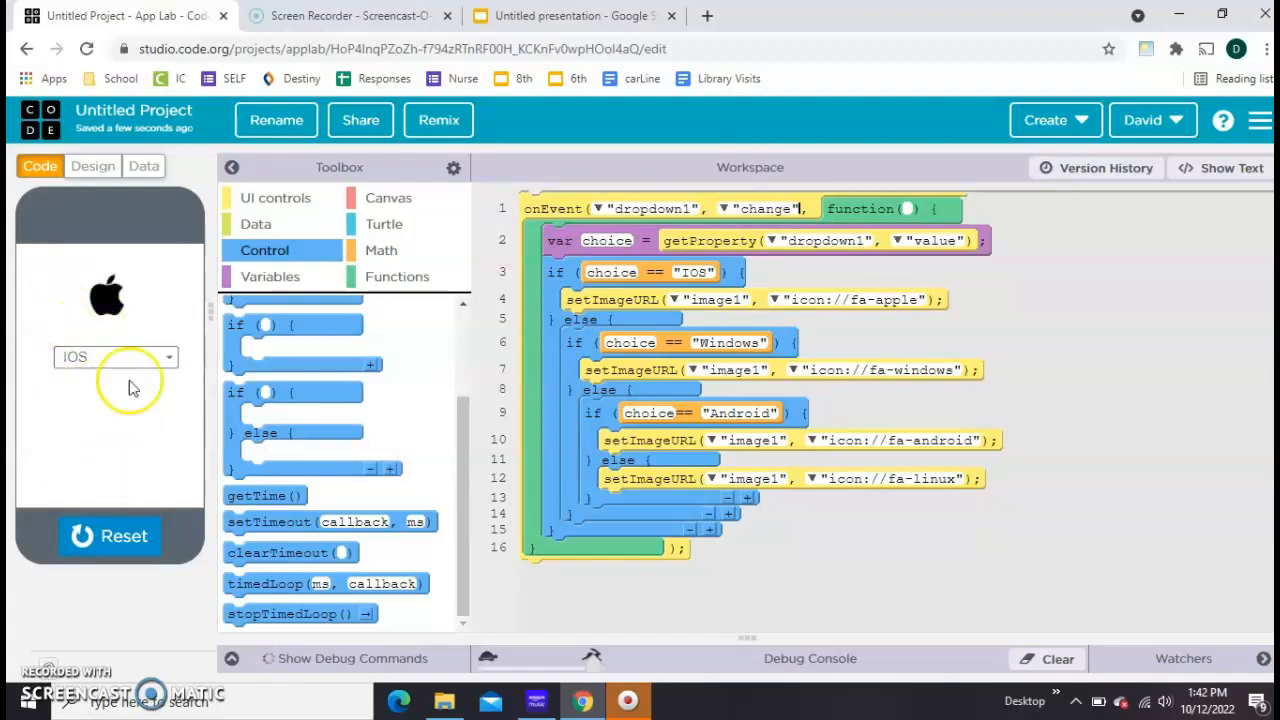
pyautogui.moveTo(100, 305)
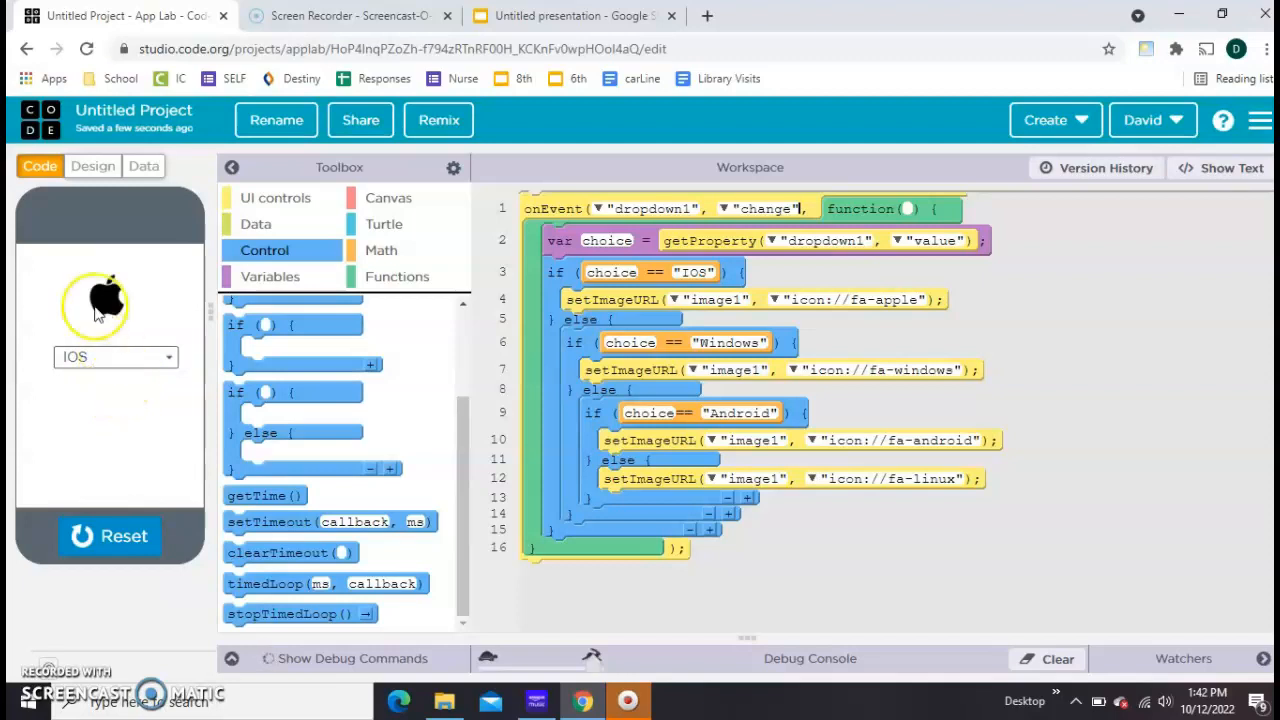
pyautogui.click(92, 166)
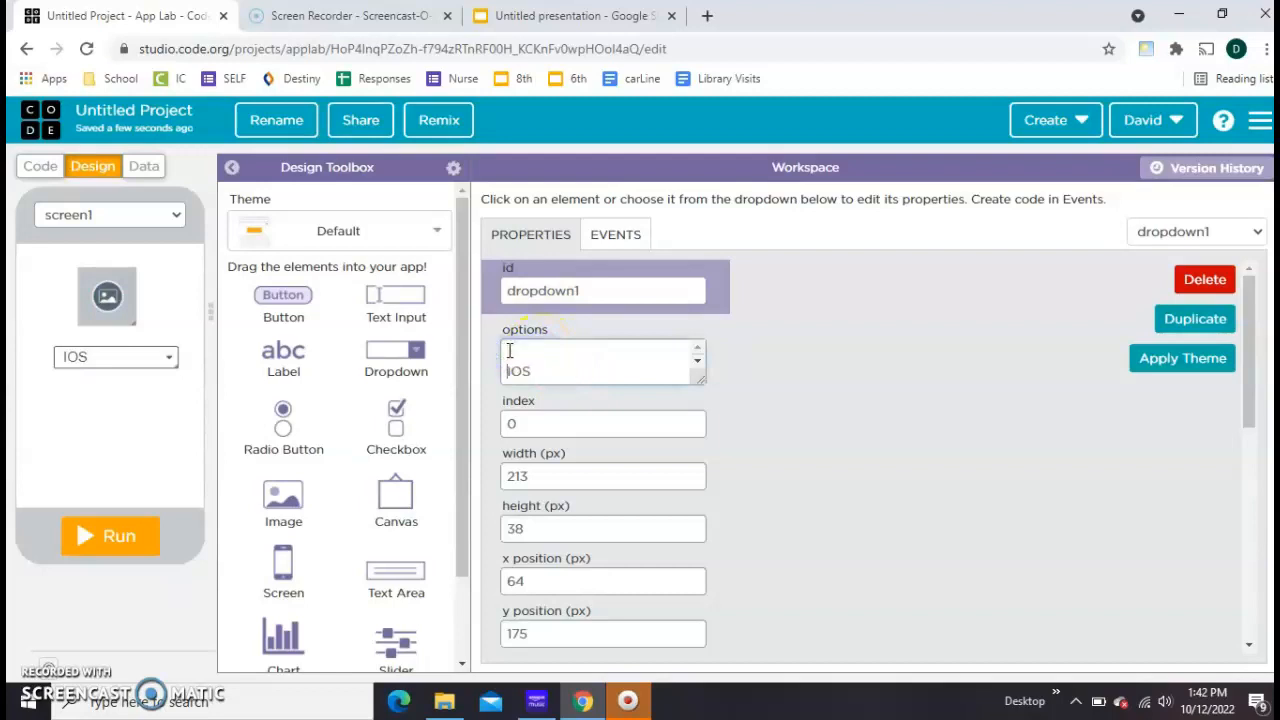
# Step: Add 'Choose your OS' as the first option line of dropdown1
pyautogui.write('Choose your OS')
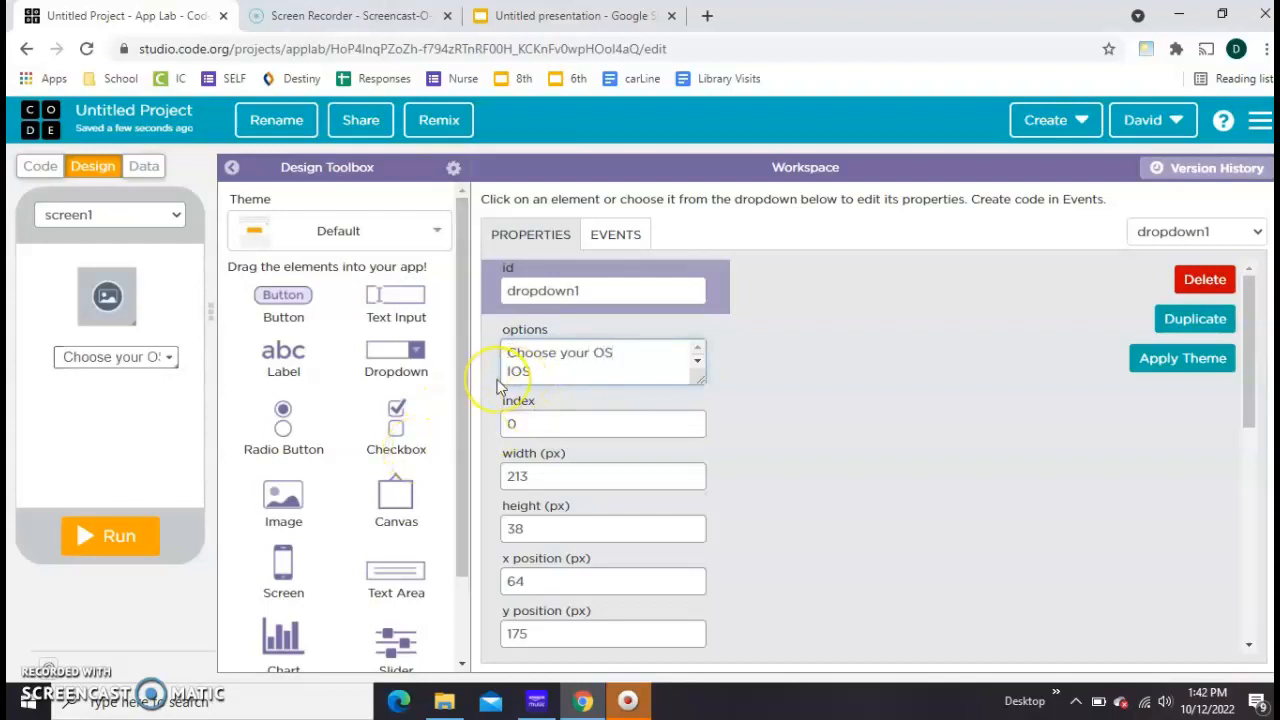
# Step: Run the app, pick Android from the OS dropdown, then reopen the dropdown
pyautogui.click(109, 535)
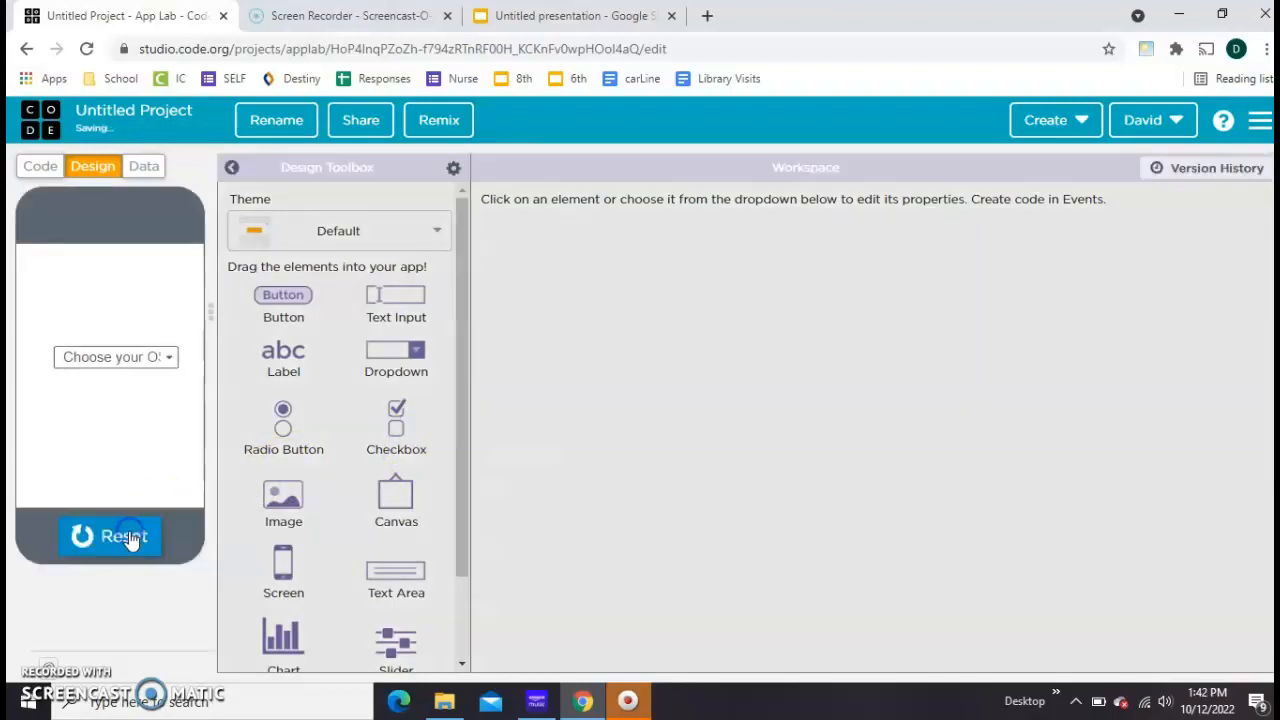
pyautogui.click(115, 357)
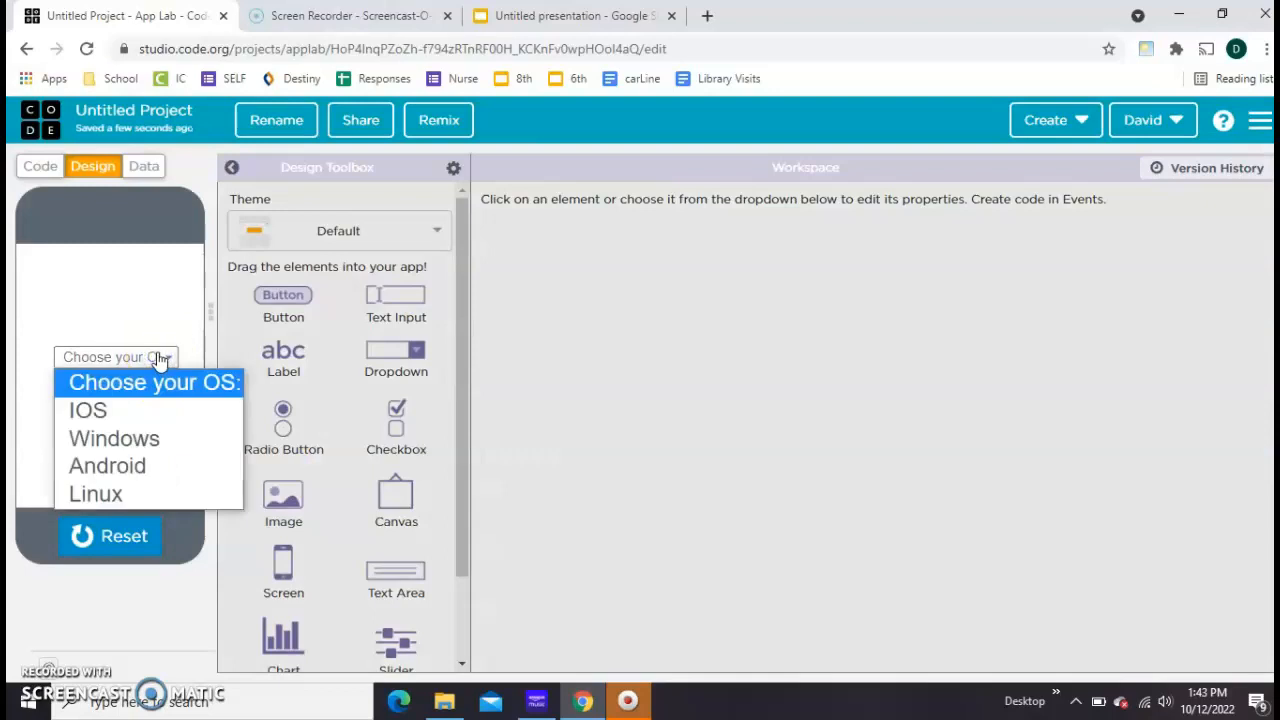
pyautogui.click(107, 465)
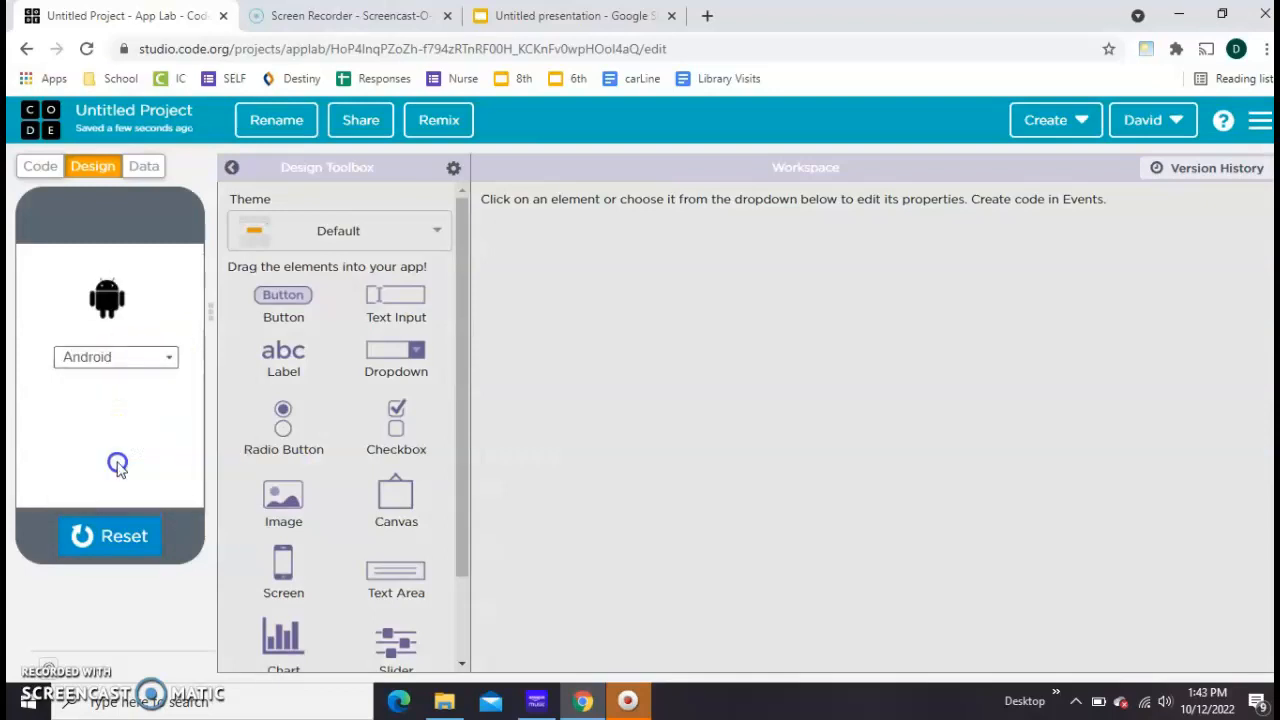
pyautogui.click(115, 357)
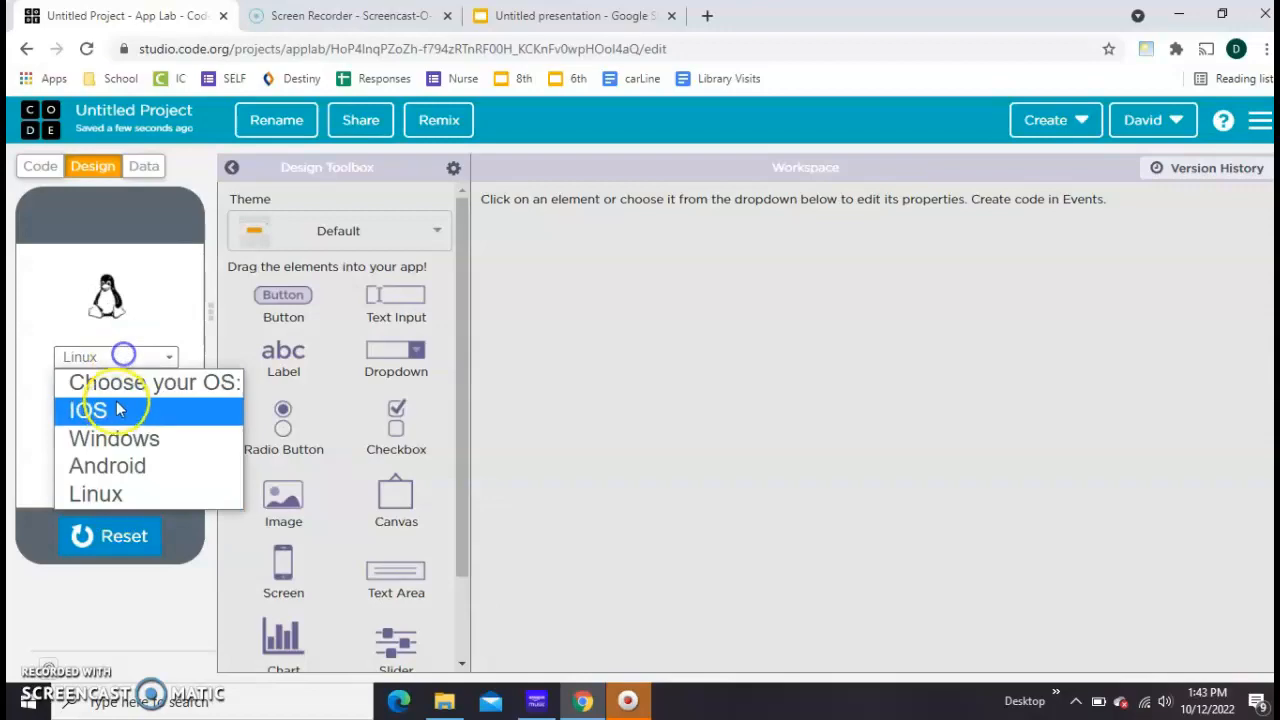